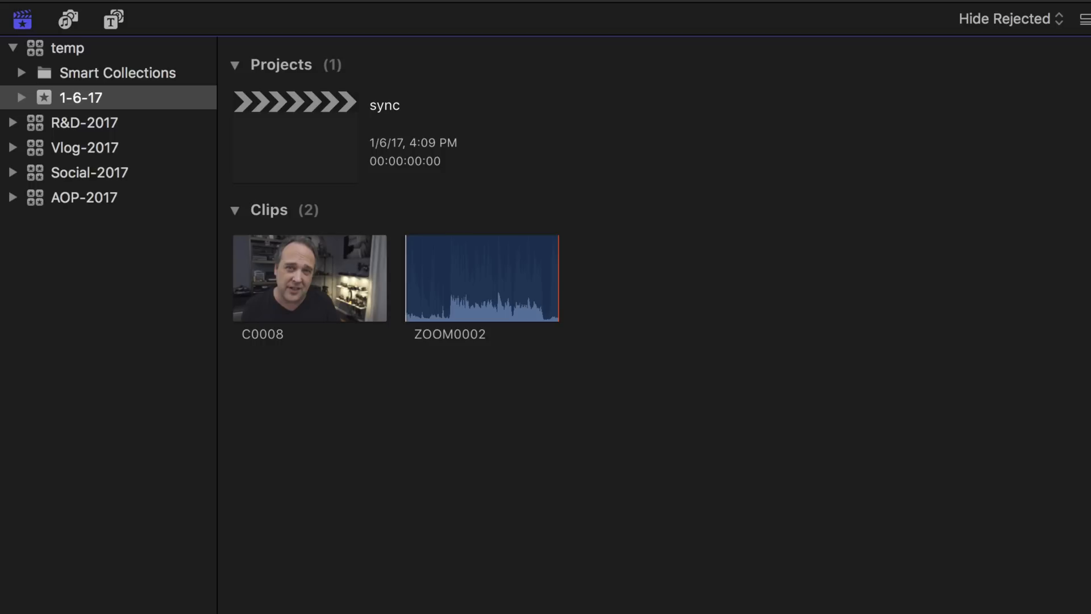
mouse_move(421, 502)
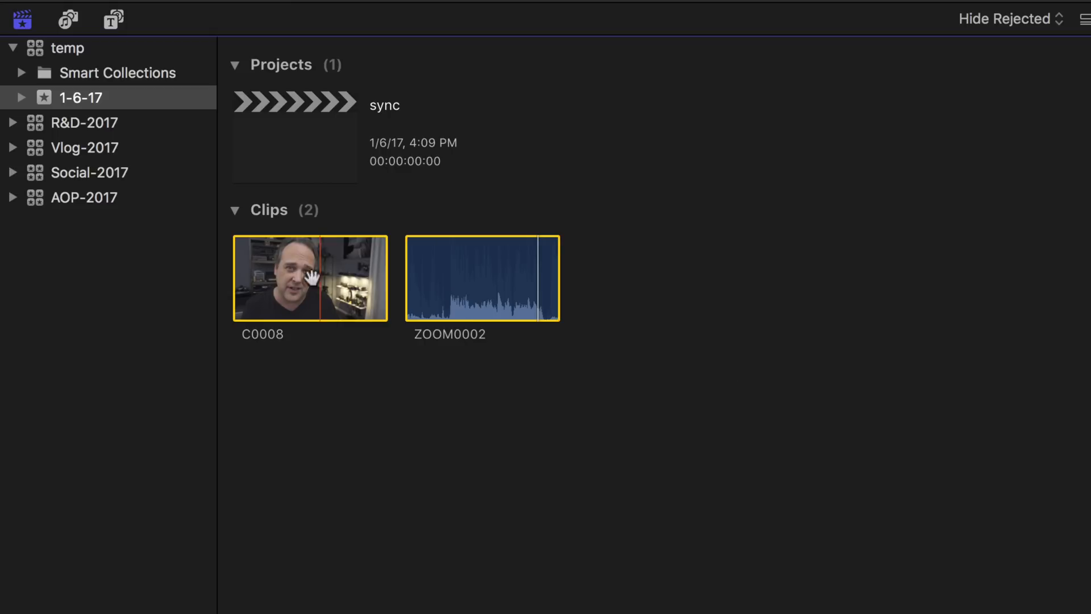
Step: Synchronize C0008 and ZOOM0002 by audio into a clip named 'sync'
right_click(483, 278)
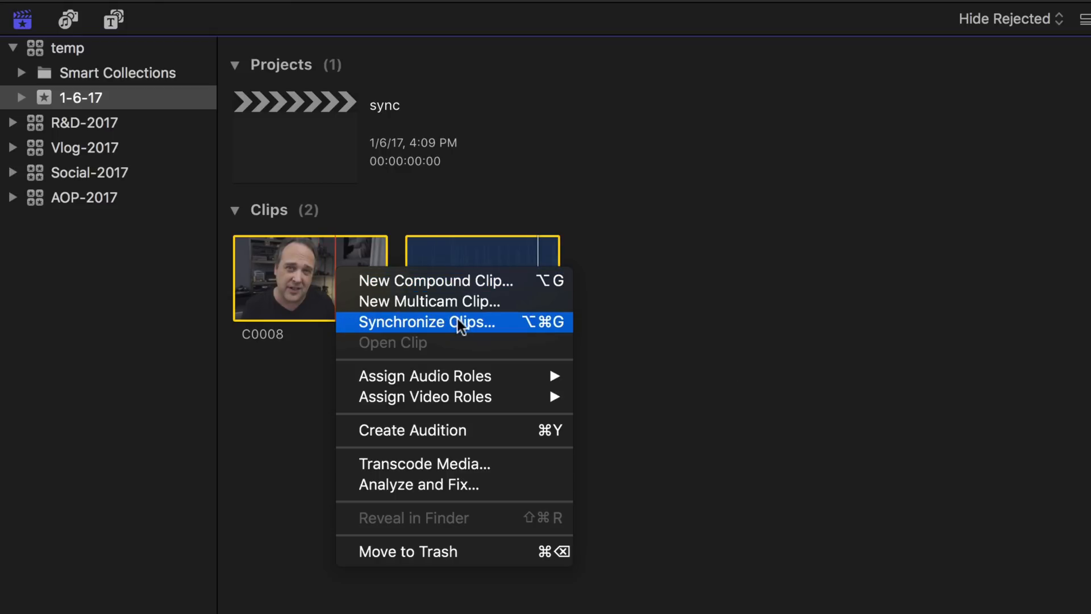
mouse_move(499, 332)
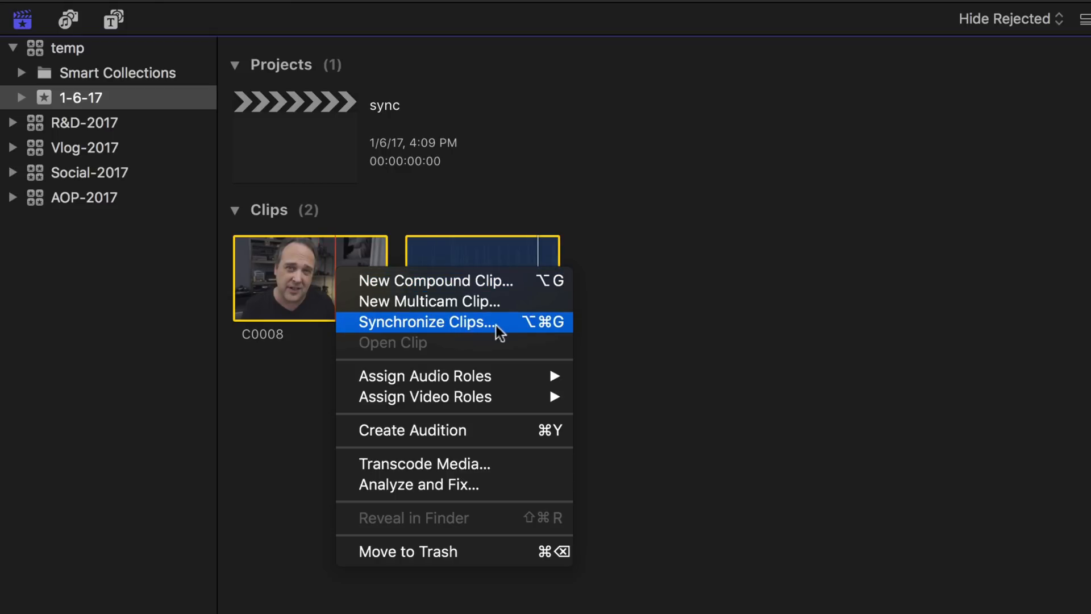
click(425, 321)
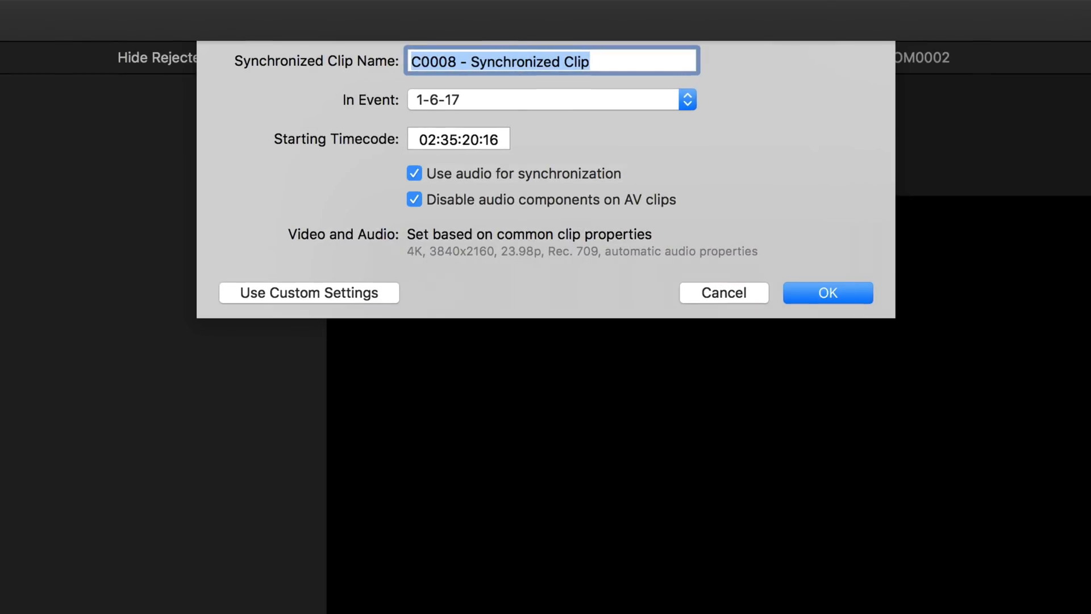
text(sn)
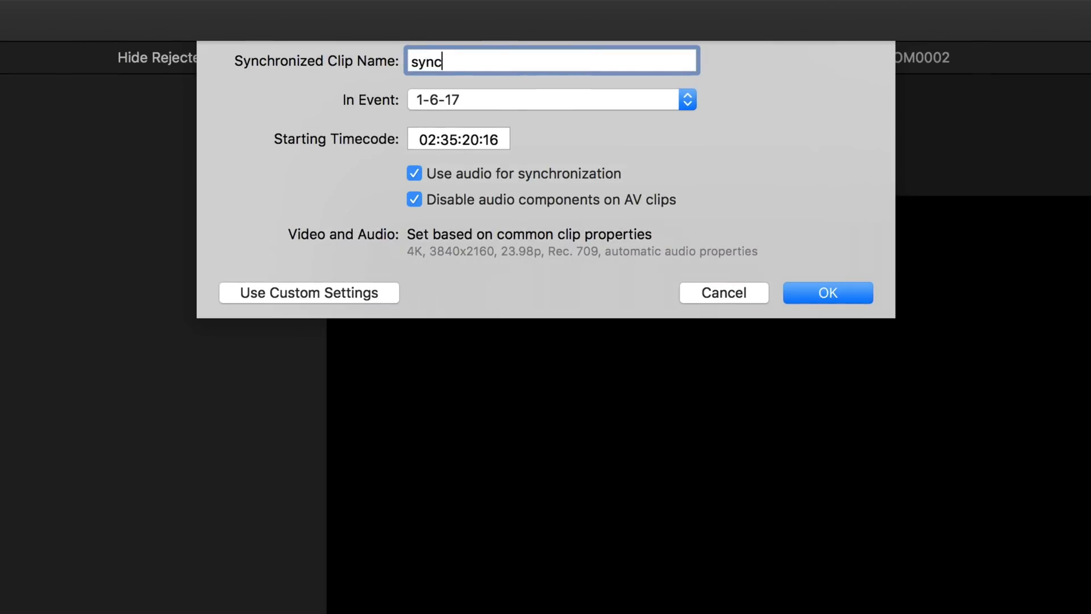
mouse_move(560, 193)
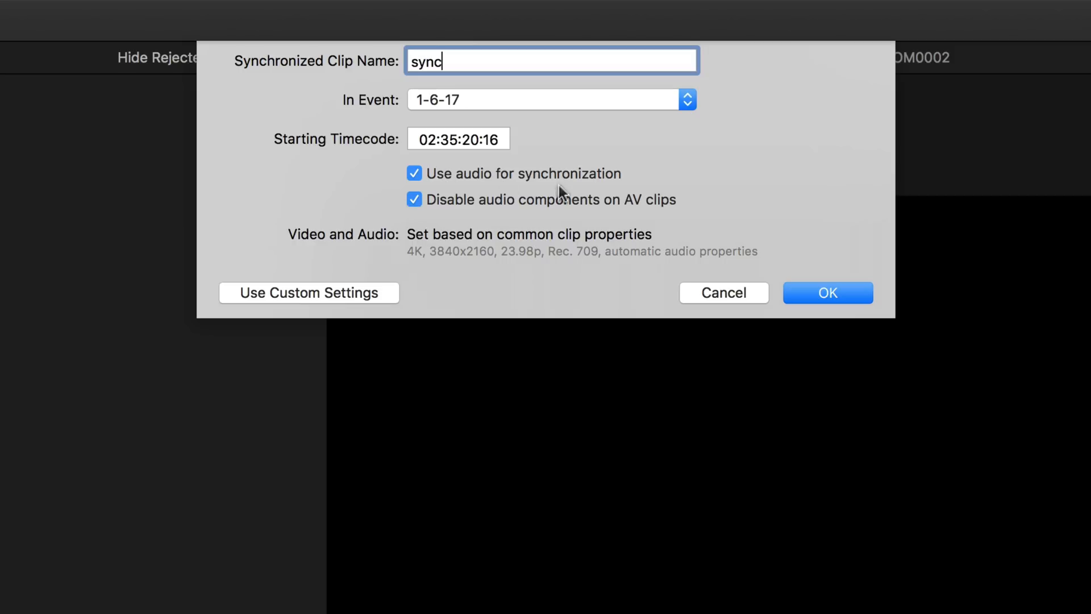
mouse_move(452, 189)
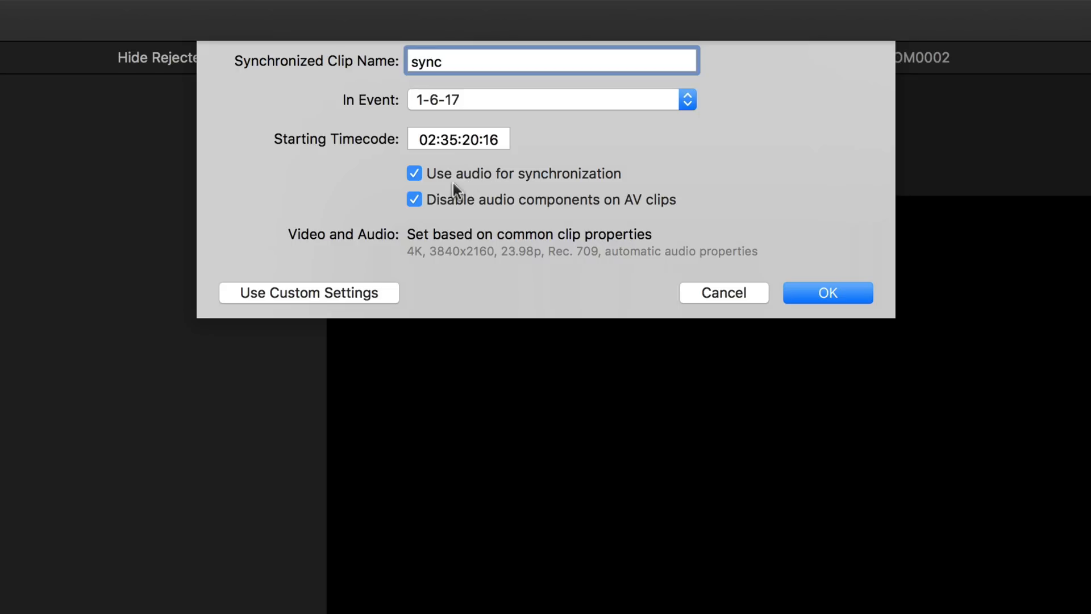
mouse_move(463, 183)
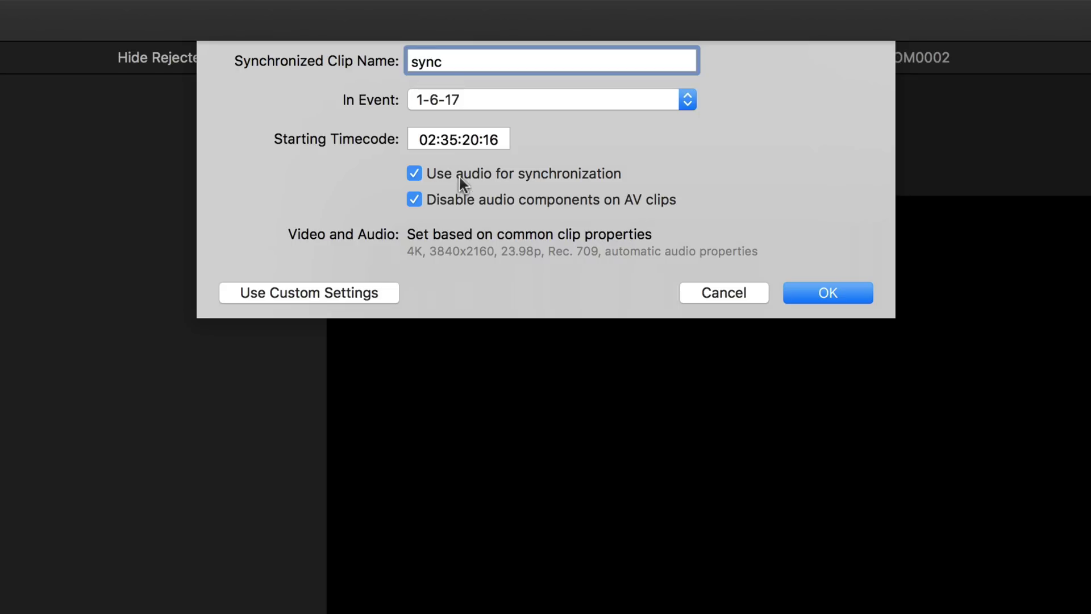
mouse_move(602, 189)
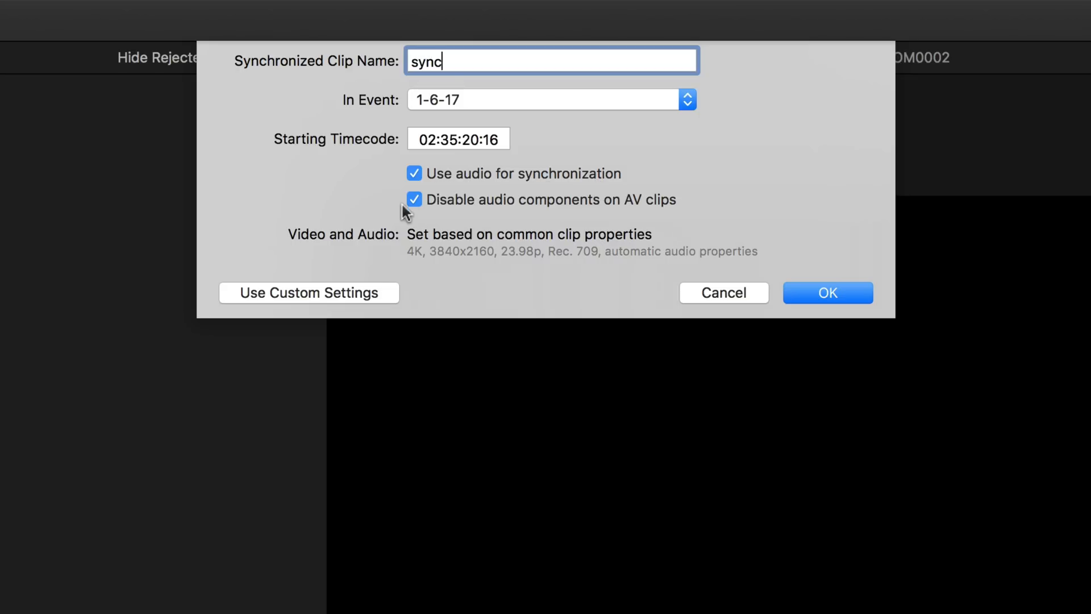
mouse_move(531, 213)
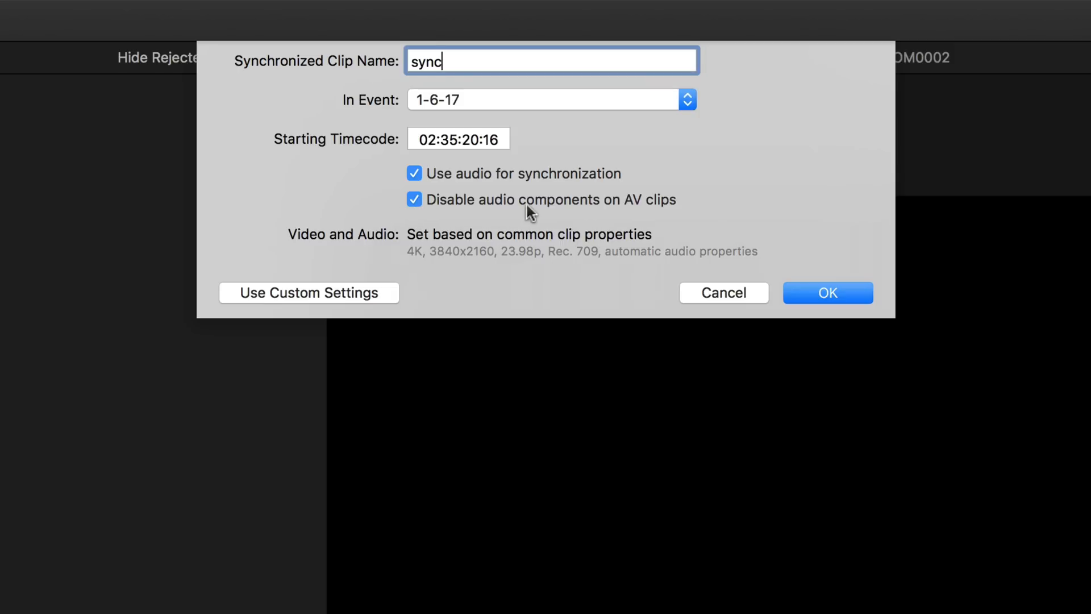
mouse_move(839, 312)
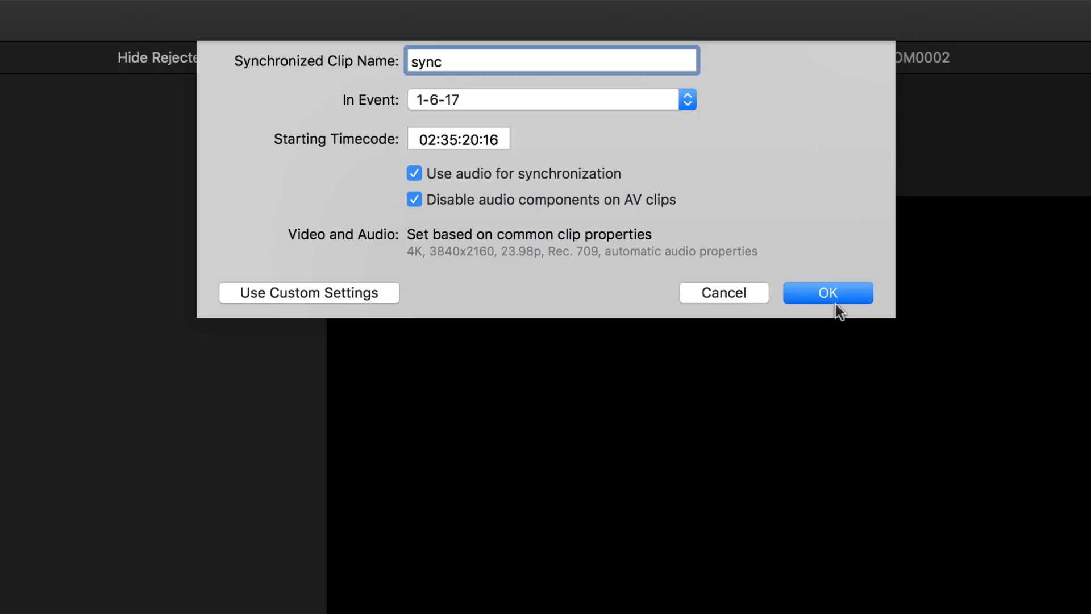
click(828, 292)
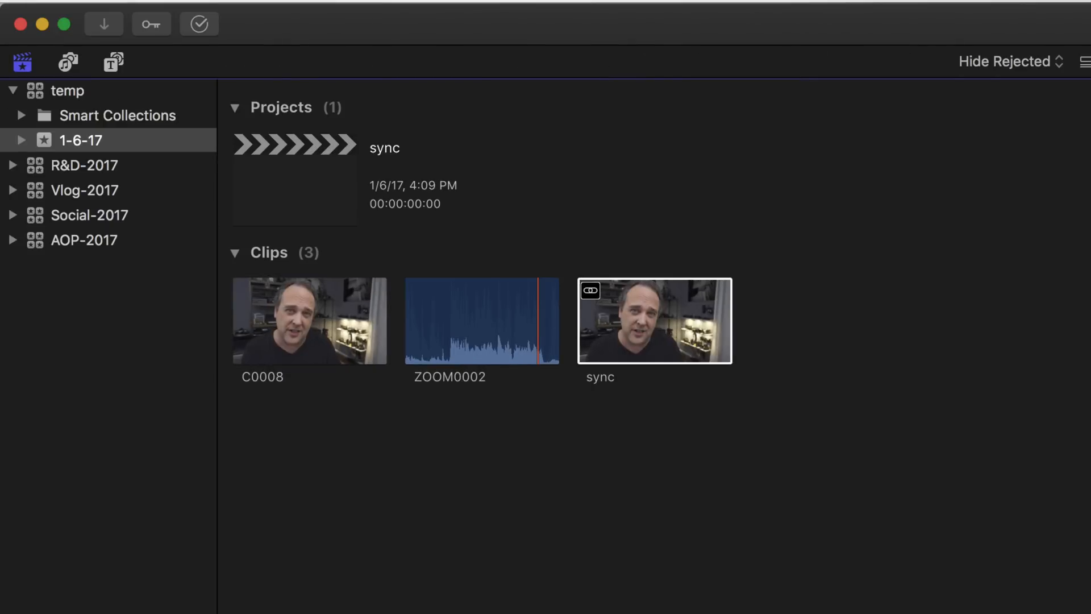
mouse_move(799, 222)
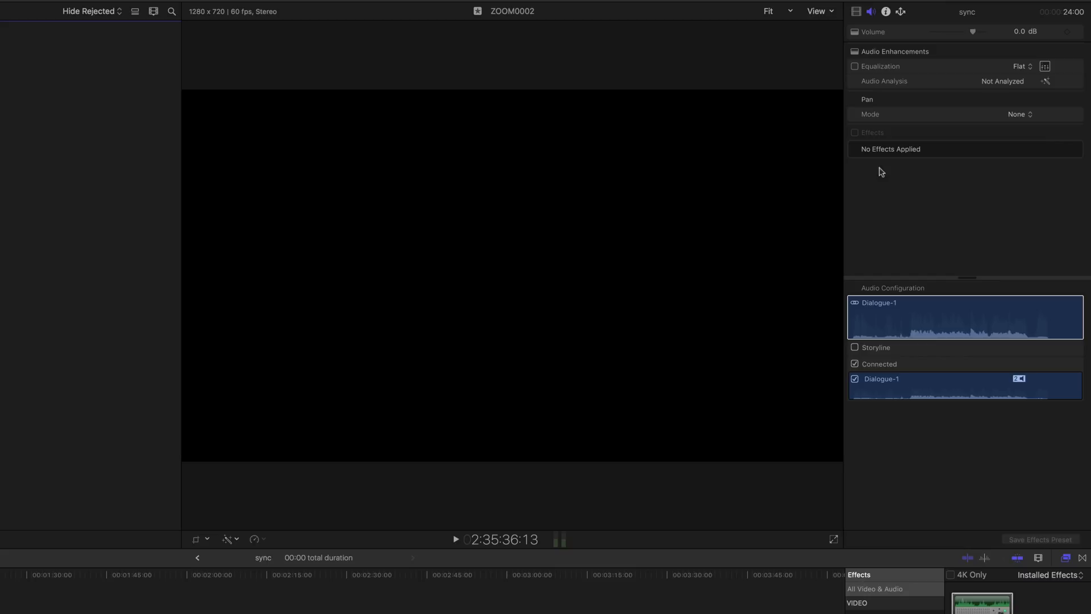
mouse_move(871, 16)
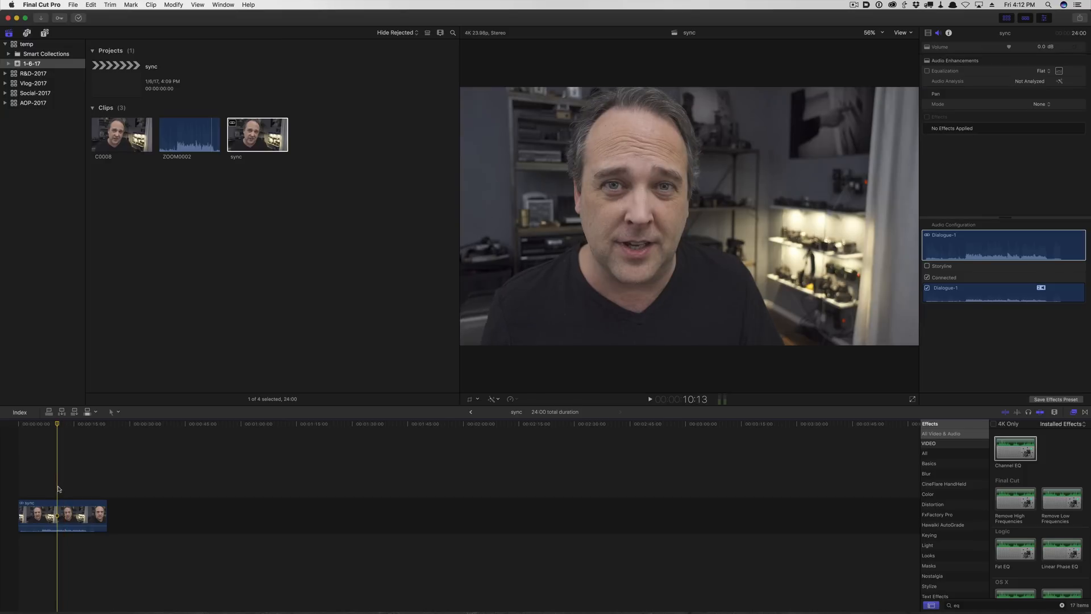
mouse_move(59, 491)
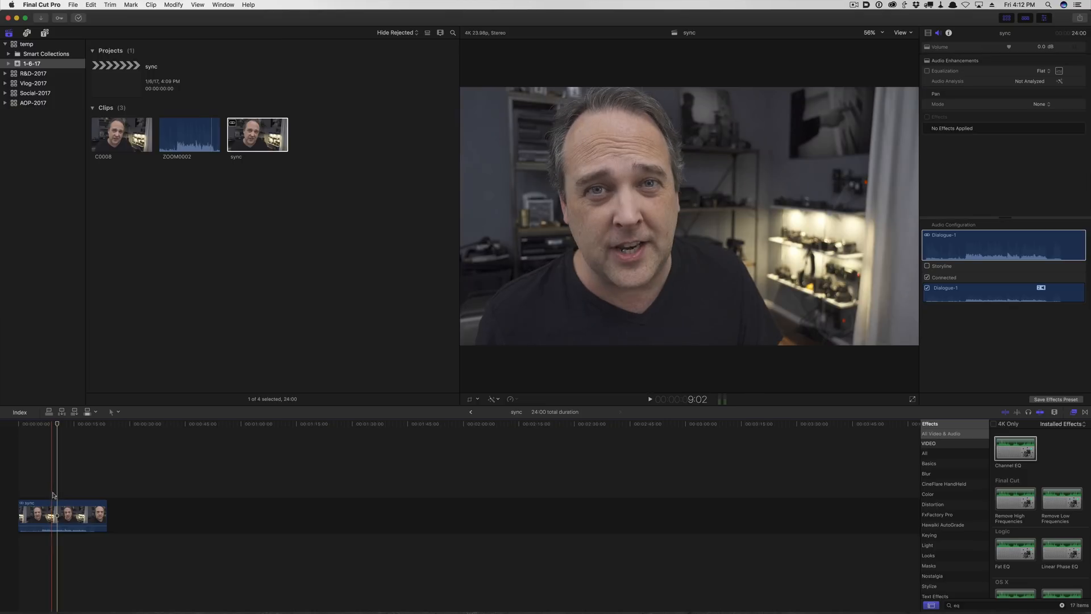
Step: Select the sync clip in the project timeline
click(61, 515)
text(com)
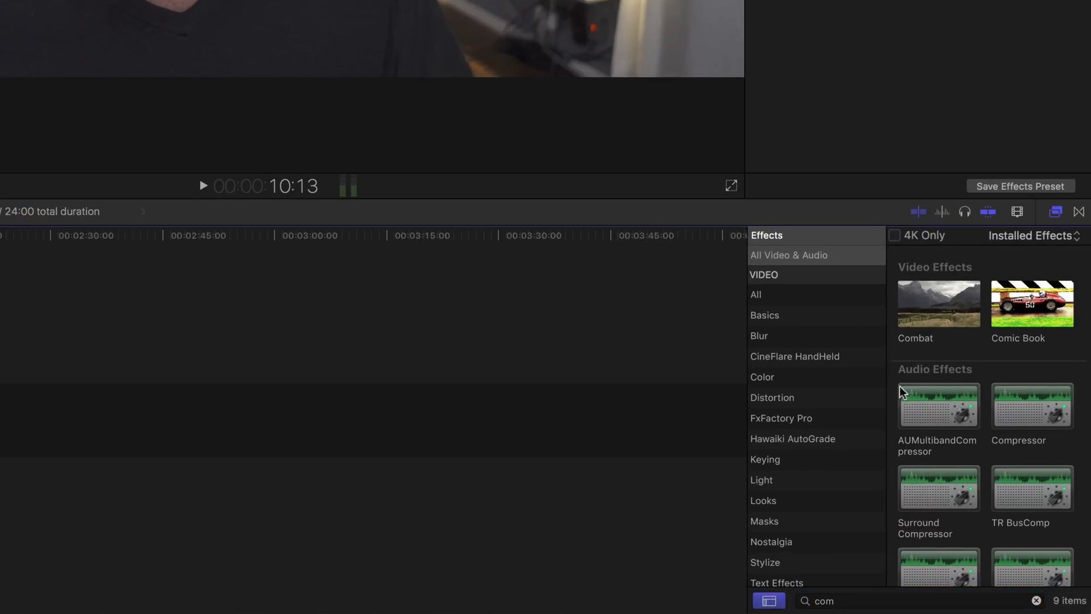
Step: Add Compressor and Channel EQ effects to the sync clip and open the Compressor editor
click(1032, 407)
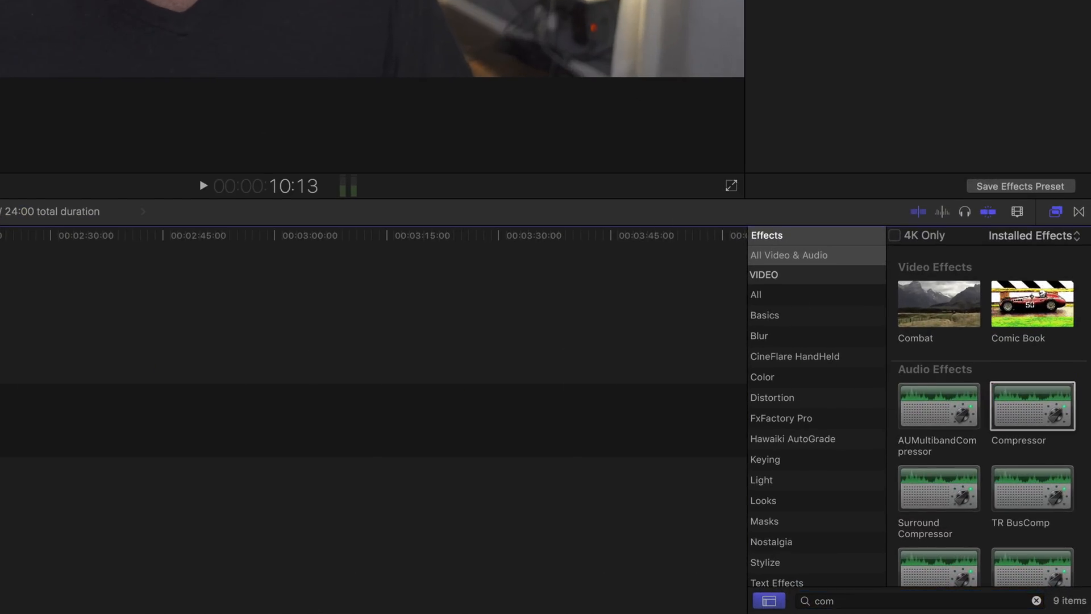
mouse_move(838, 611)
text(e)
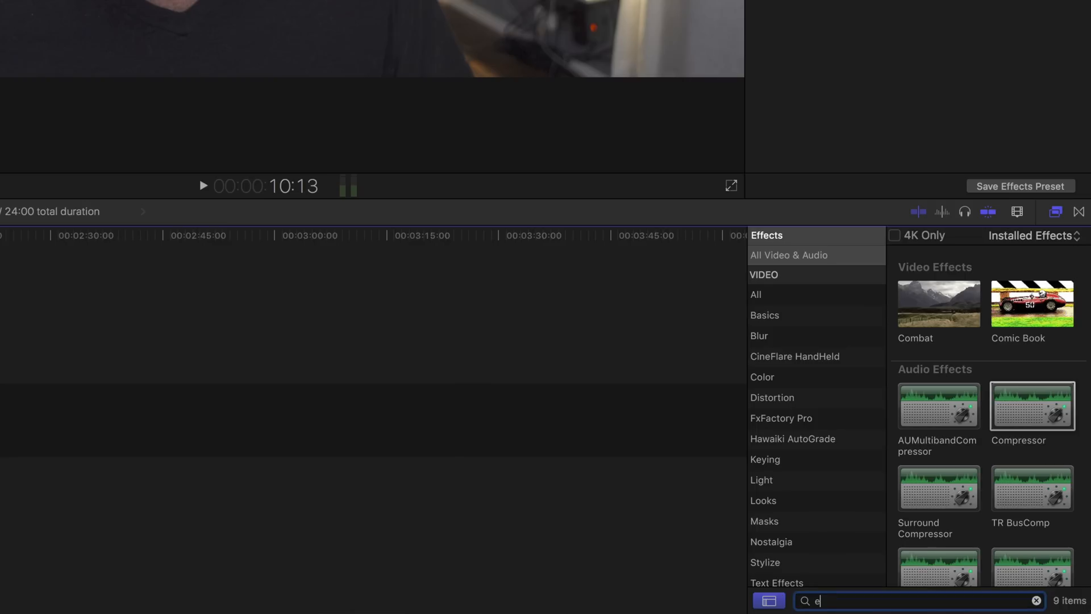
text(q)
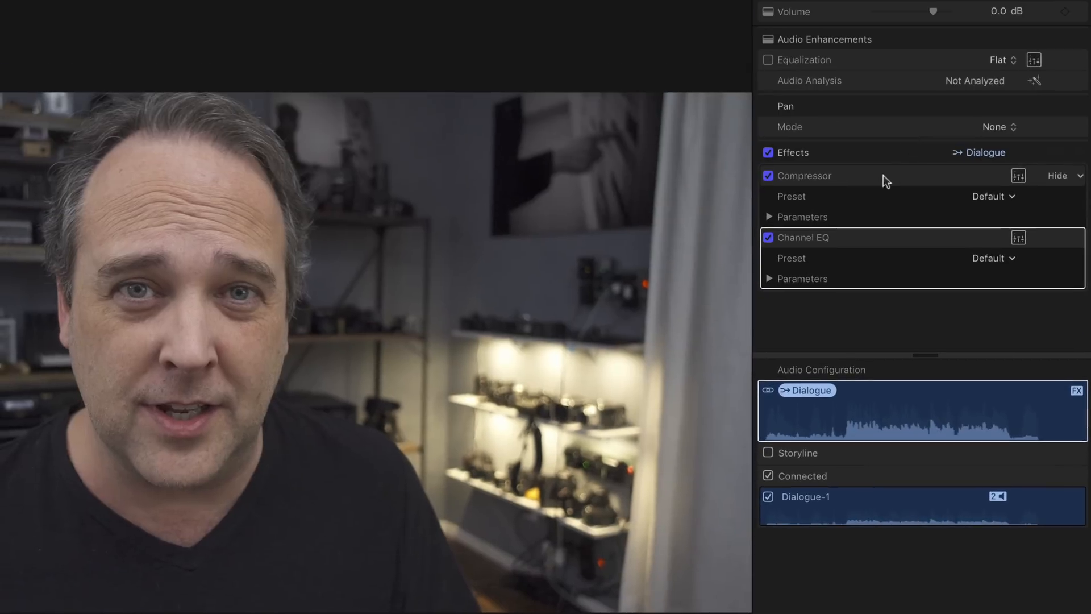
mouse_move(810, 163)
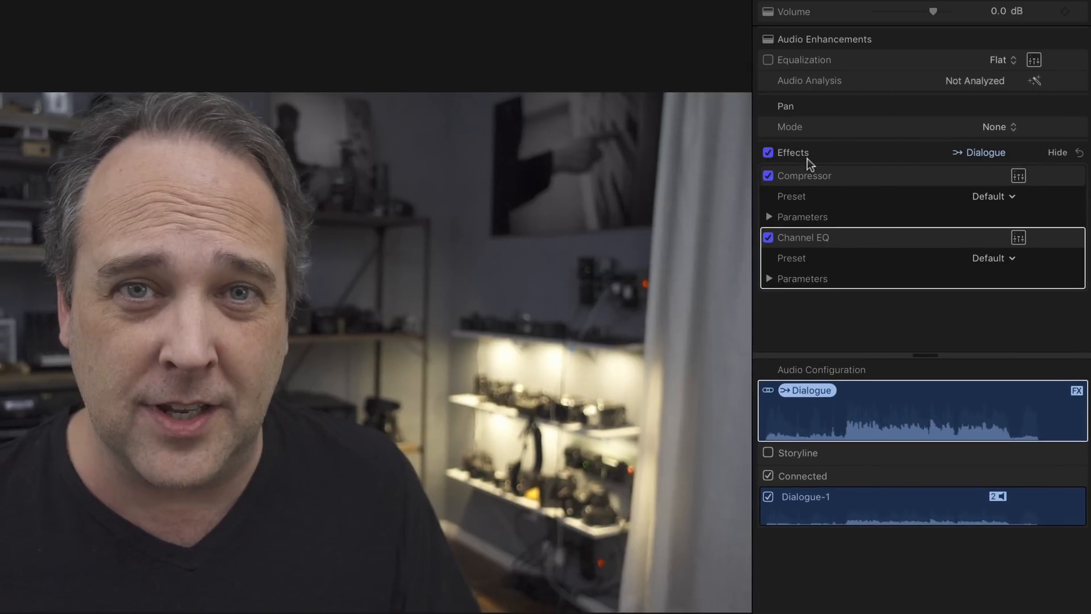
mouse_move(812, 245)
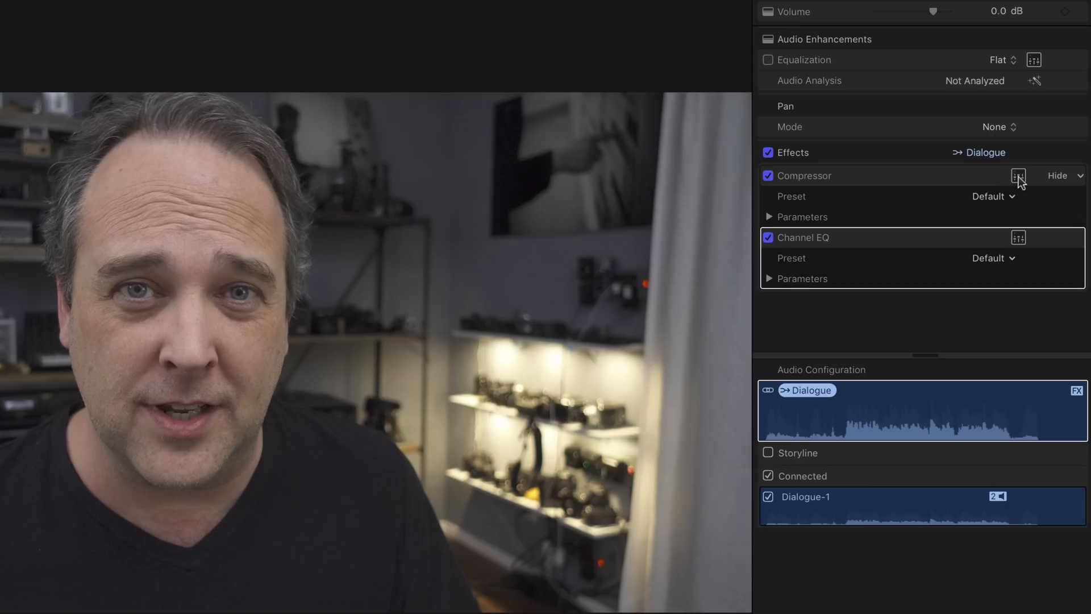
click(1058, 176)
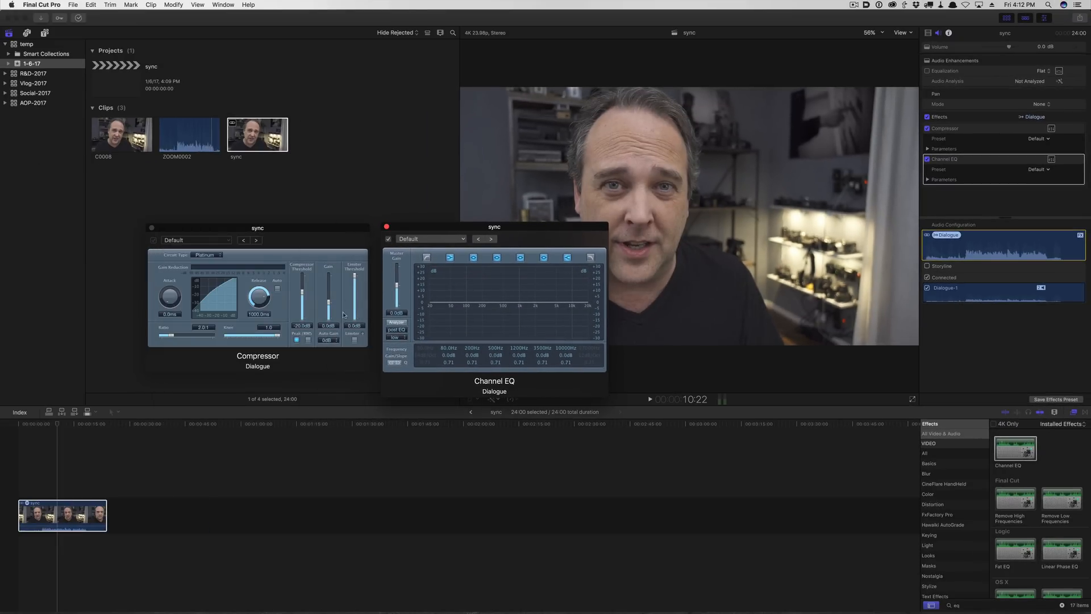
mouse_move(405, 374)
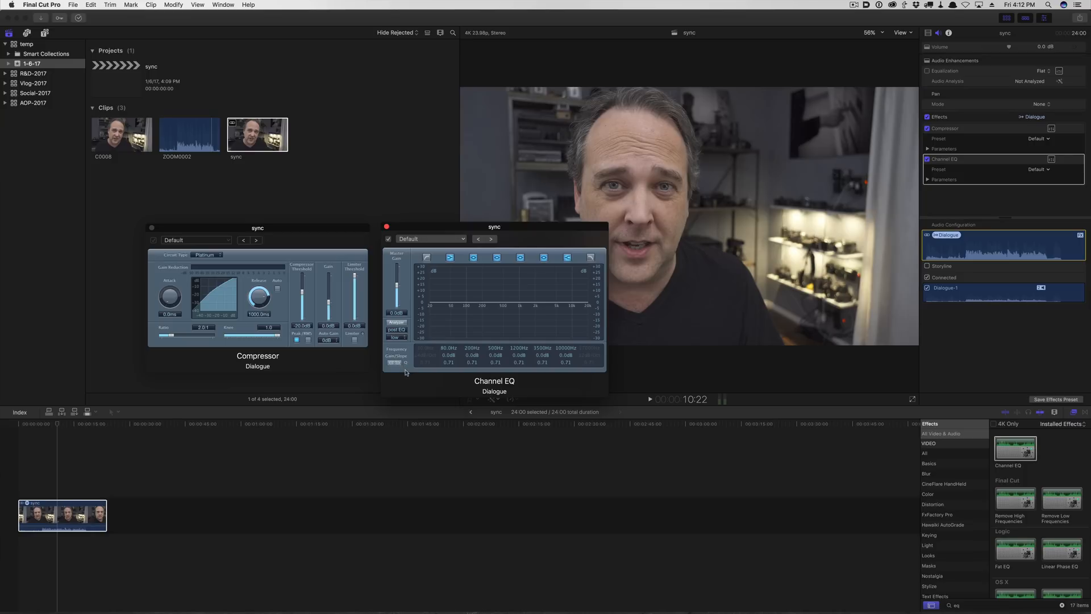
mouse_move(202, 269)
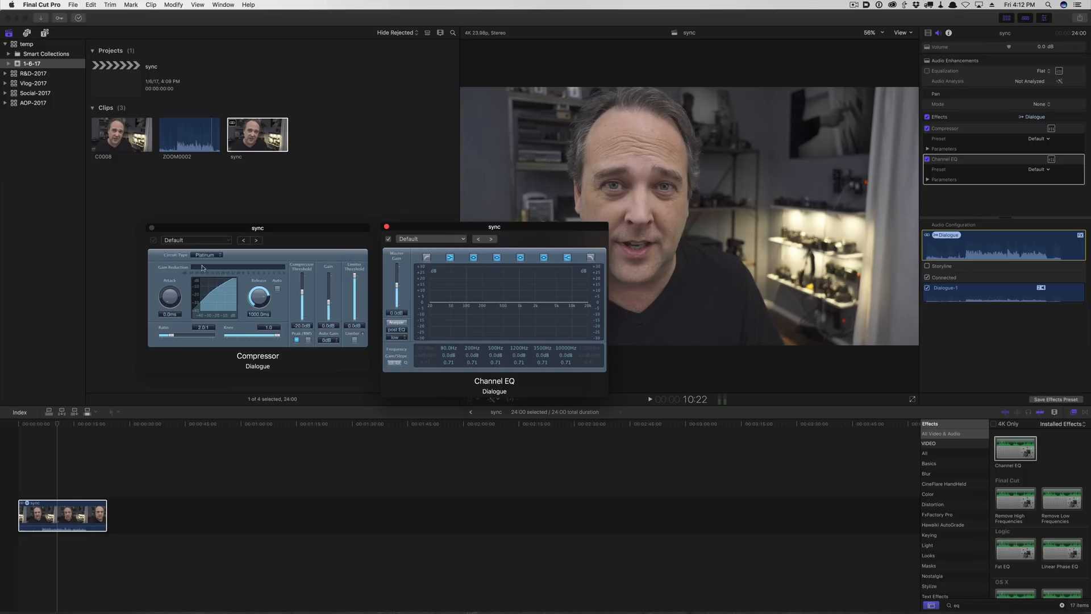
Step: Apply the RODE Videomicro preset to both Compressor and Channel EQ, then close the EQ window
click(196, 240)
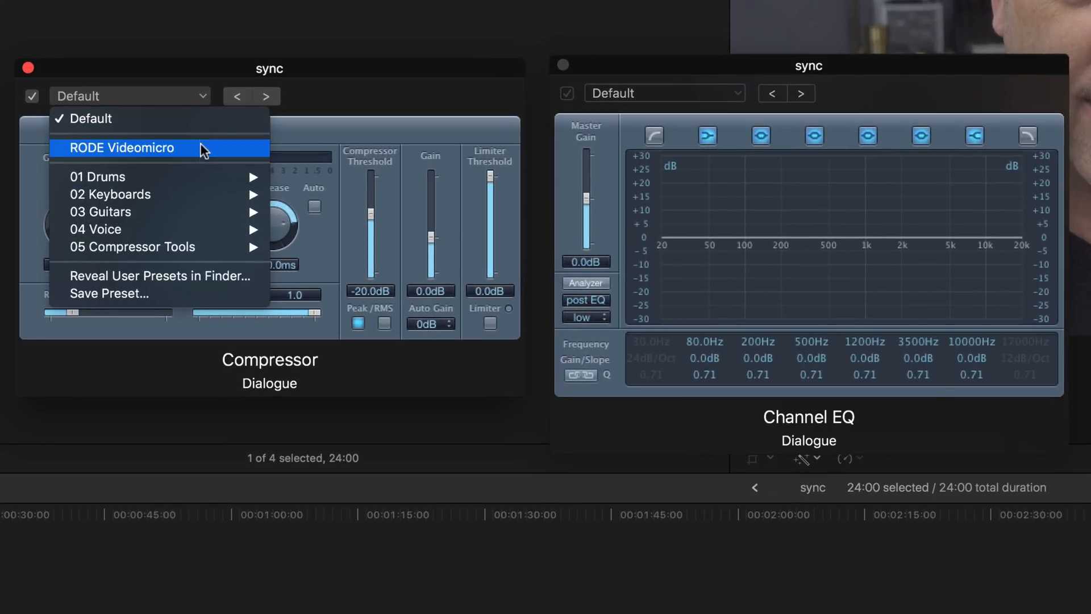
click(121, 148)
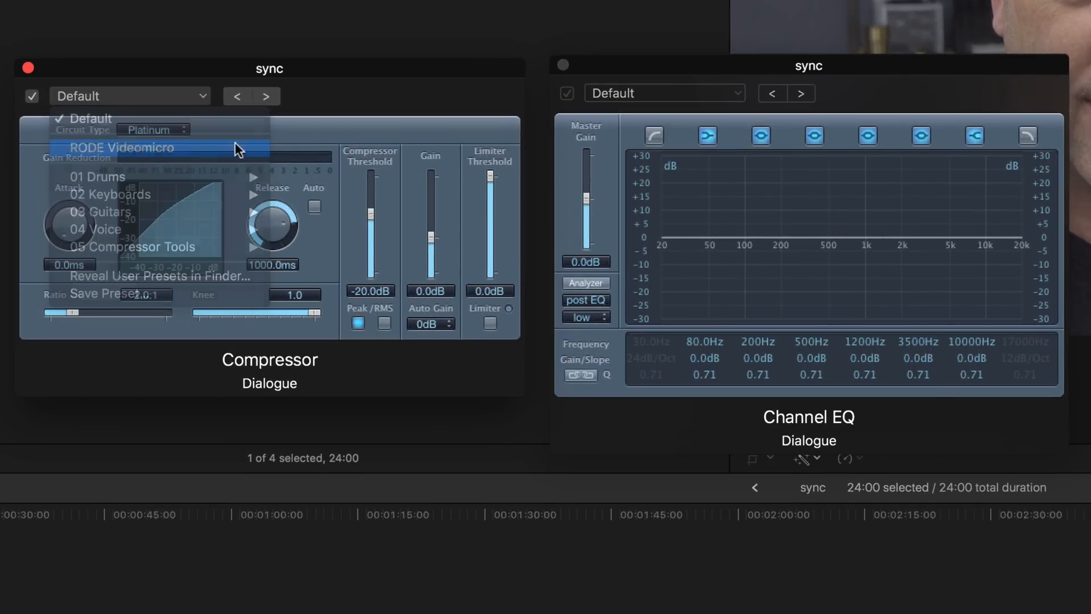
click(665, 92)
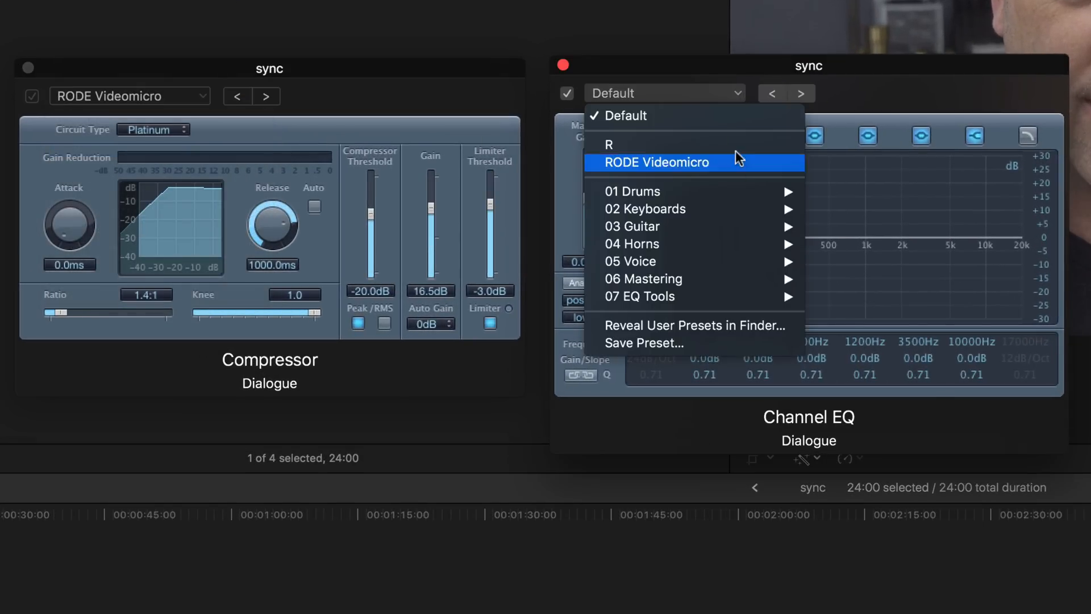
click(656, 162)
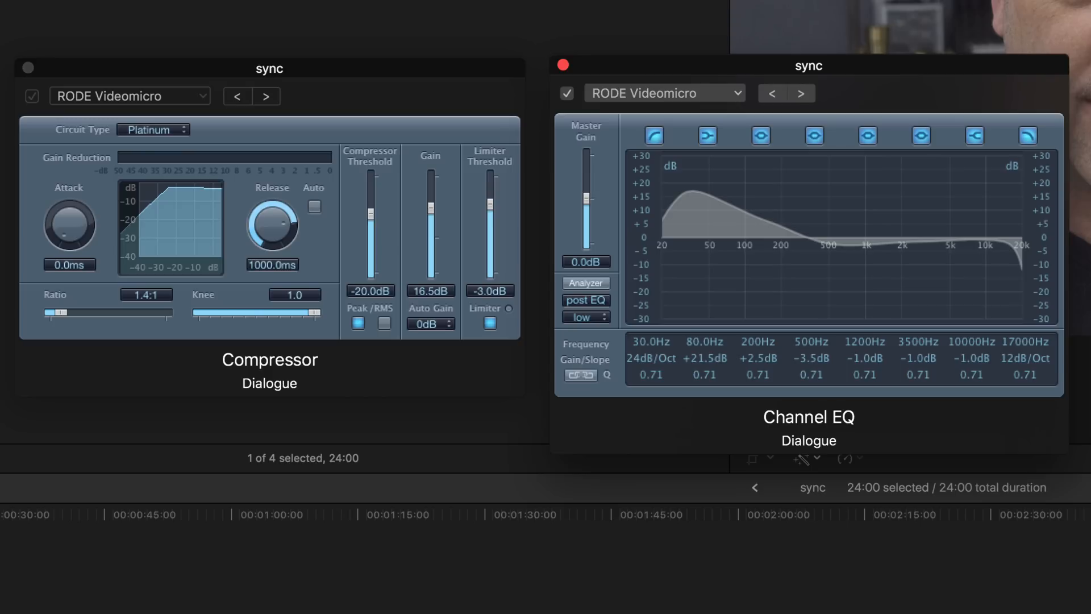
click(563, 64)
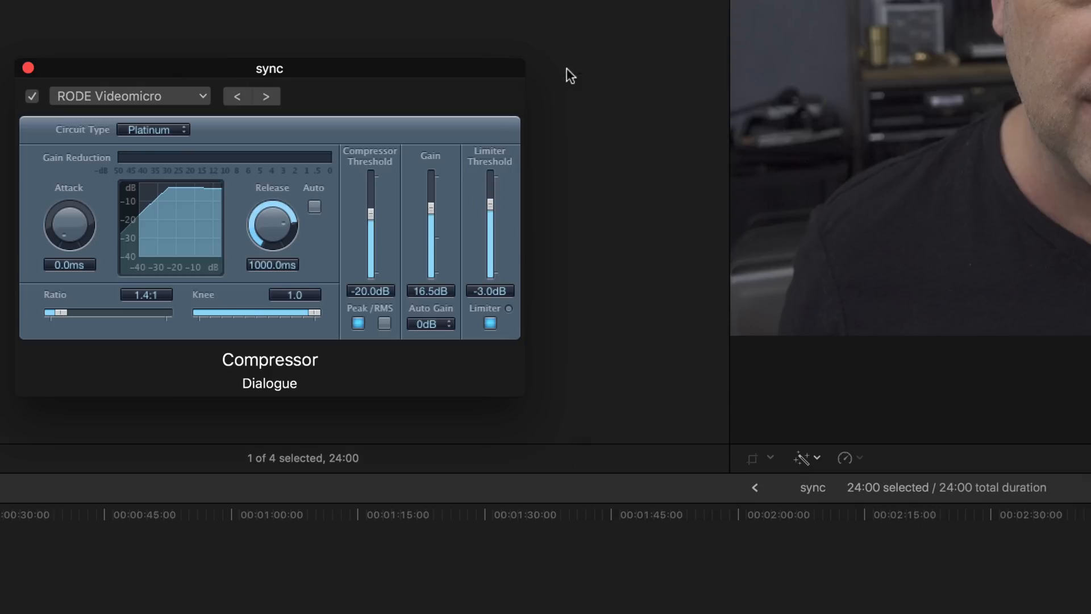
Step: Close the Compressor effect window
click(28, 68)
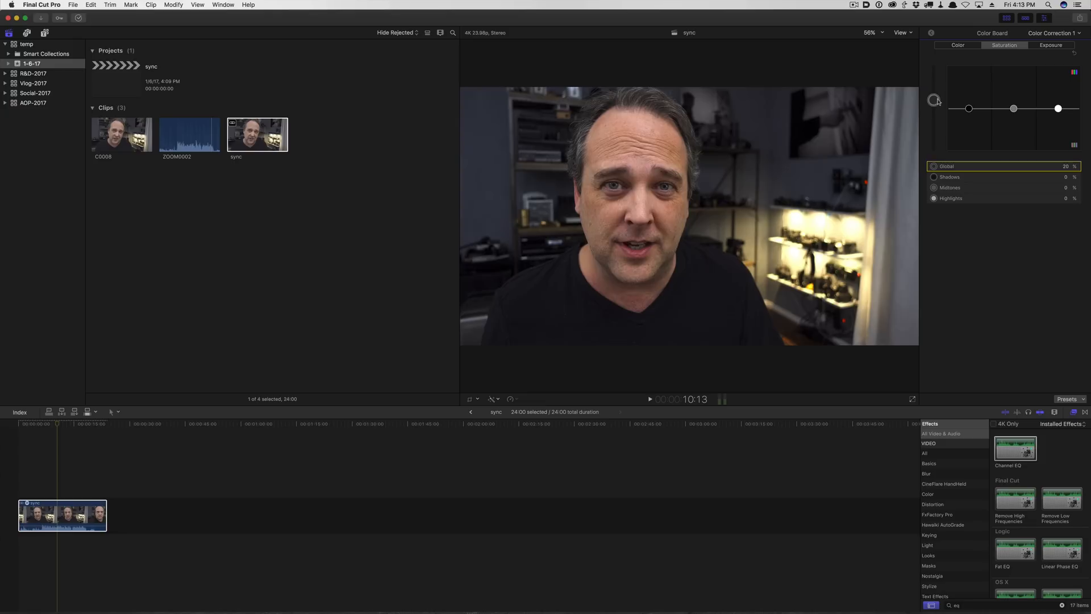
Step: Adjust the Highlights puck on the Color Board's Color tab
click(957, 45)
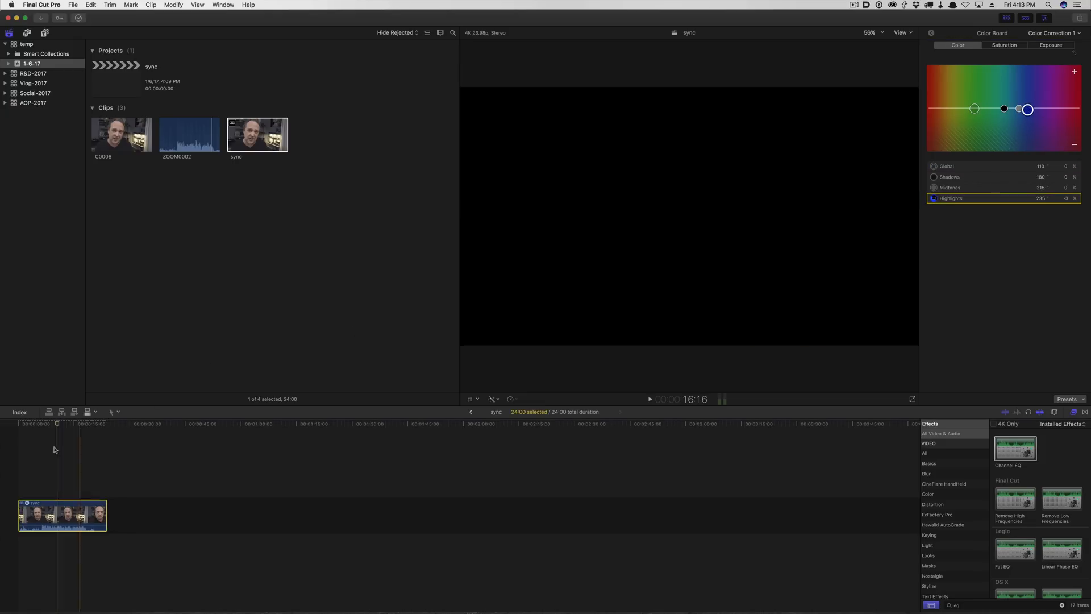
click(648, 399)
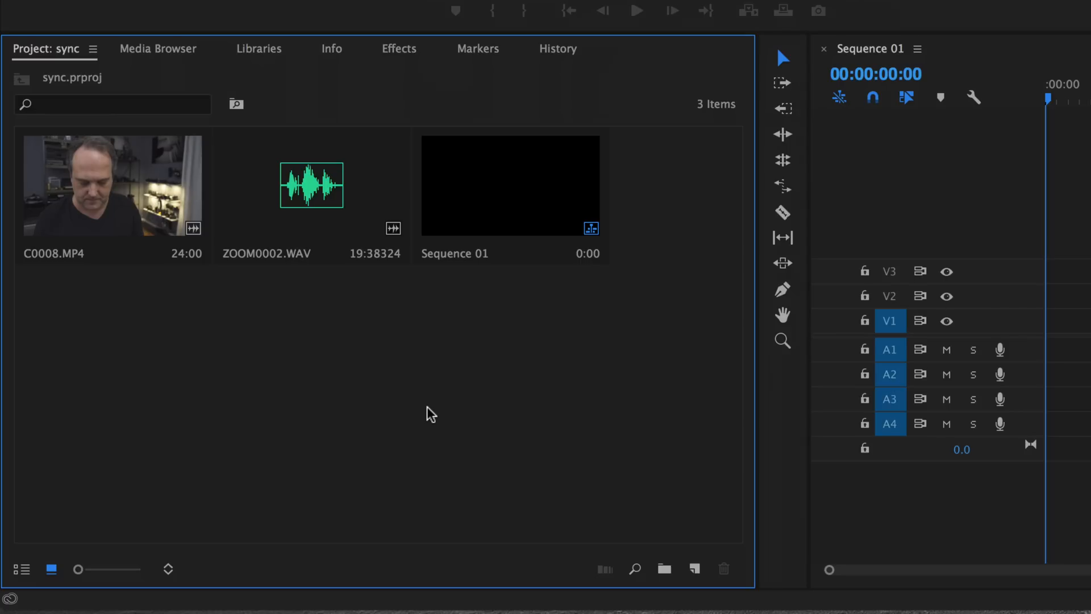
mouse_move(134, 314)
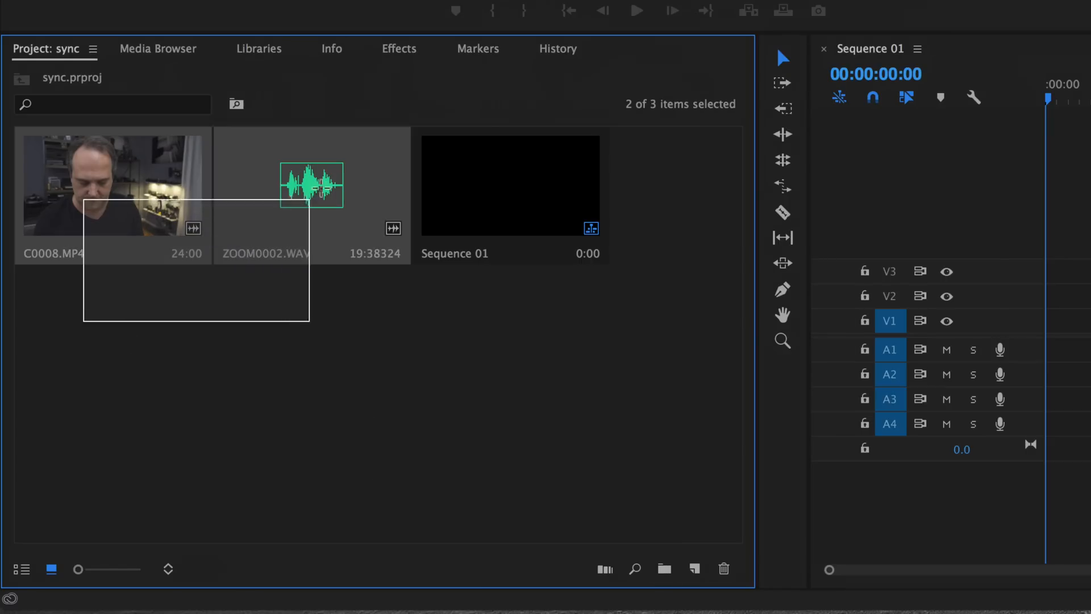
Step: Open the context menu for the selected C0008.MP4 and ZOOM0002.WAV
right_click(311, 184)
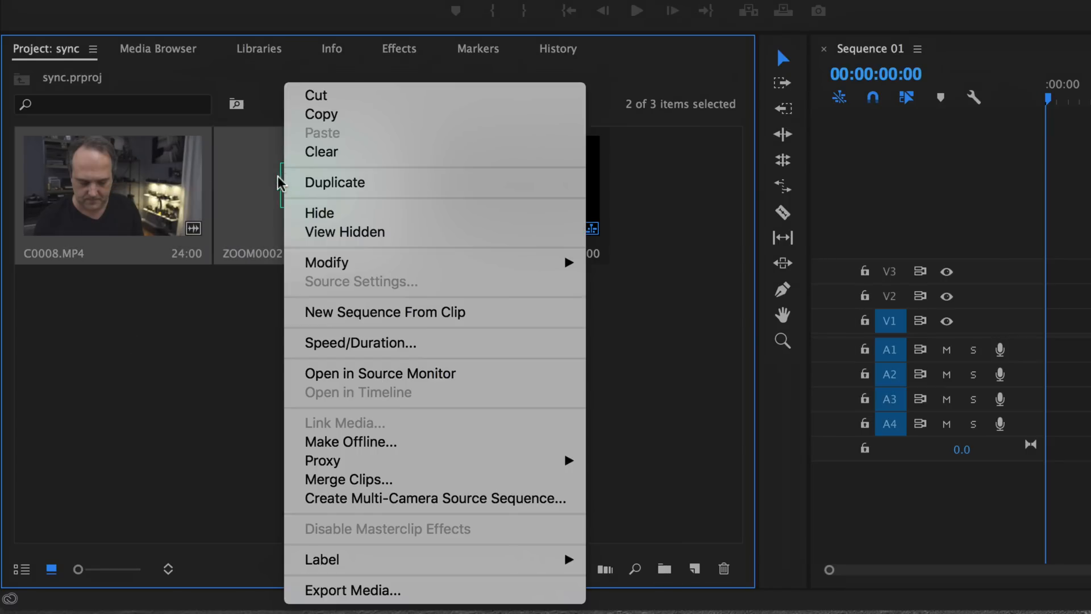
Step: Merge the clips synced by Audio, with Remove Audio From AV Clip ticked
click(348, 478)
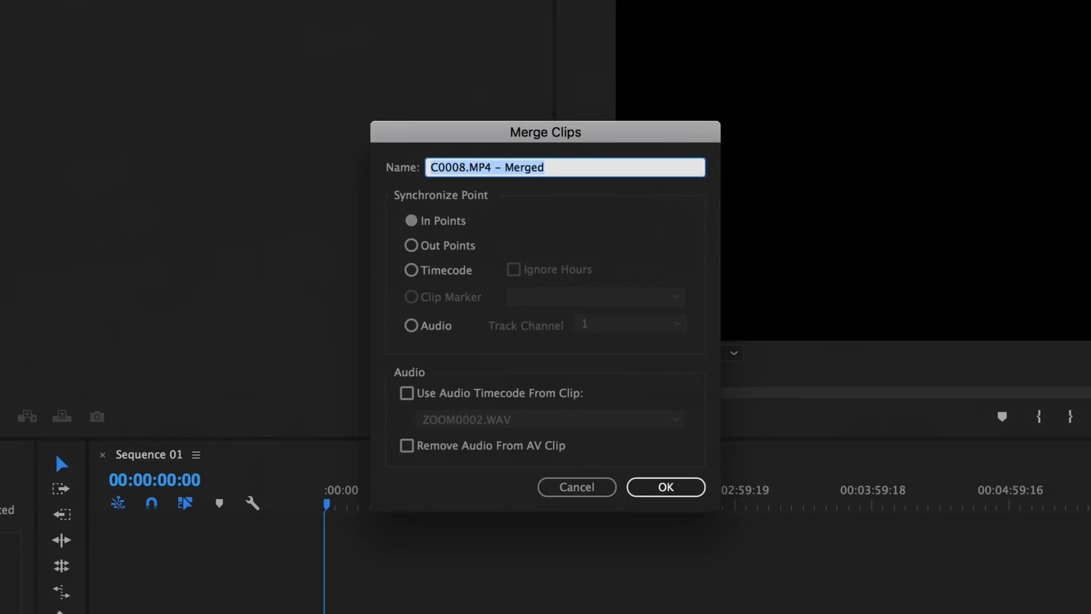
mouse_move(394, 261)
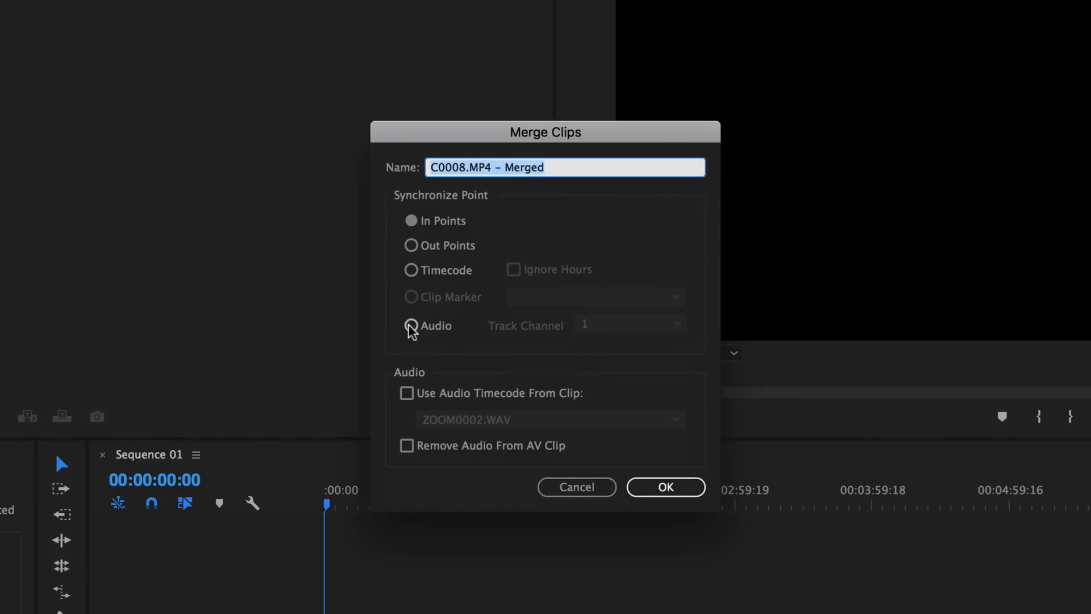
click(410, 325)
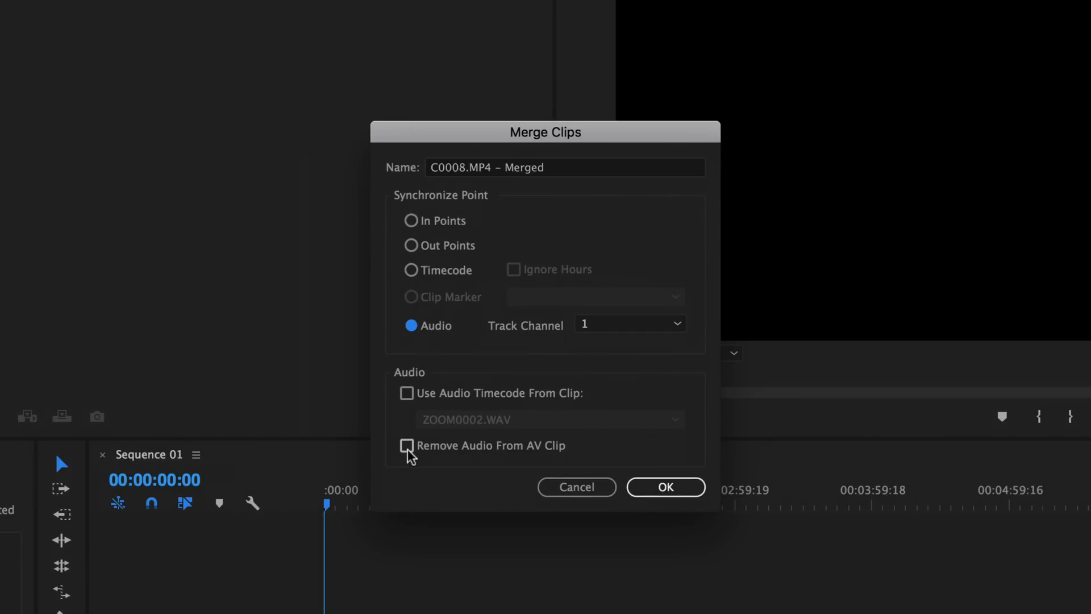
click(407, 446)
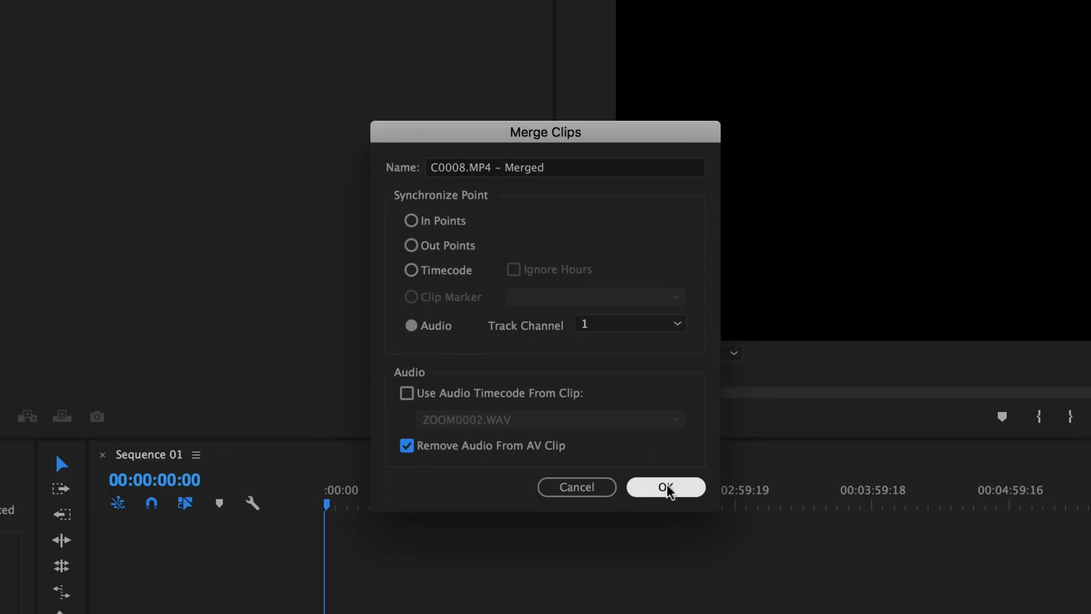
click(666, 487)
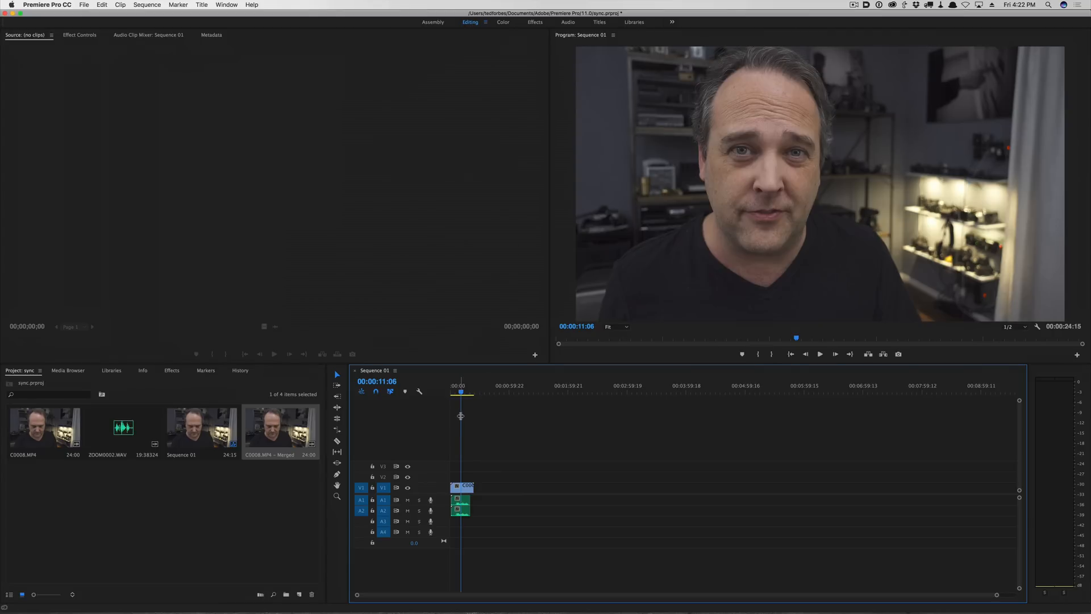
Step: Play C0008.MP4 - Merged in Sequence 01 to check audio sync
click(819, 354)
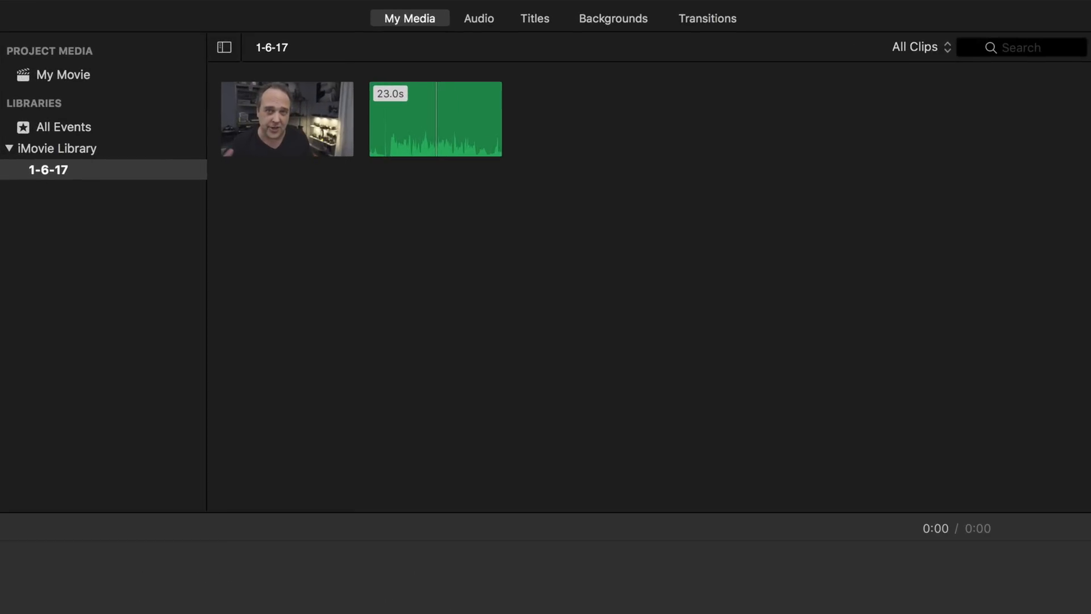
mouse_move(634, 282)
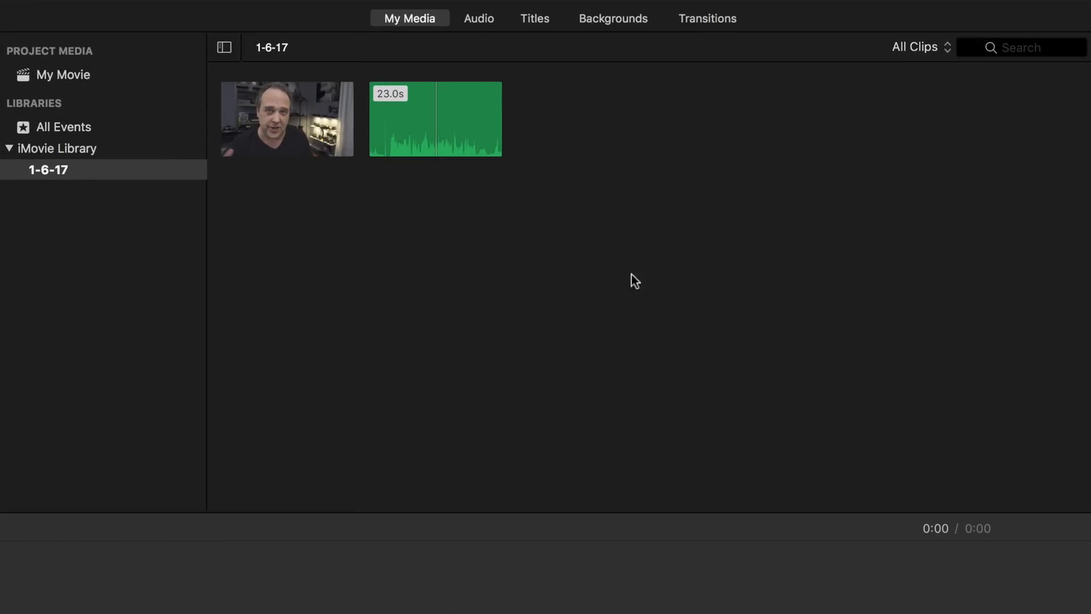
mouse_move(270, 257)
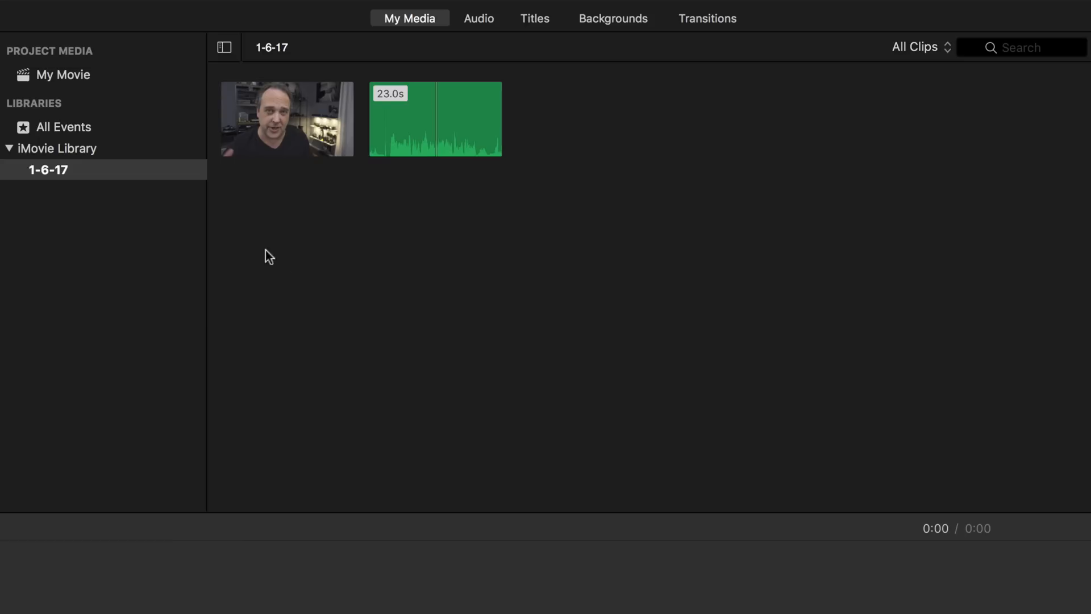
mouse_move(235, 172)
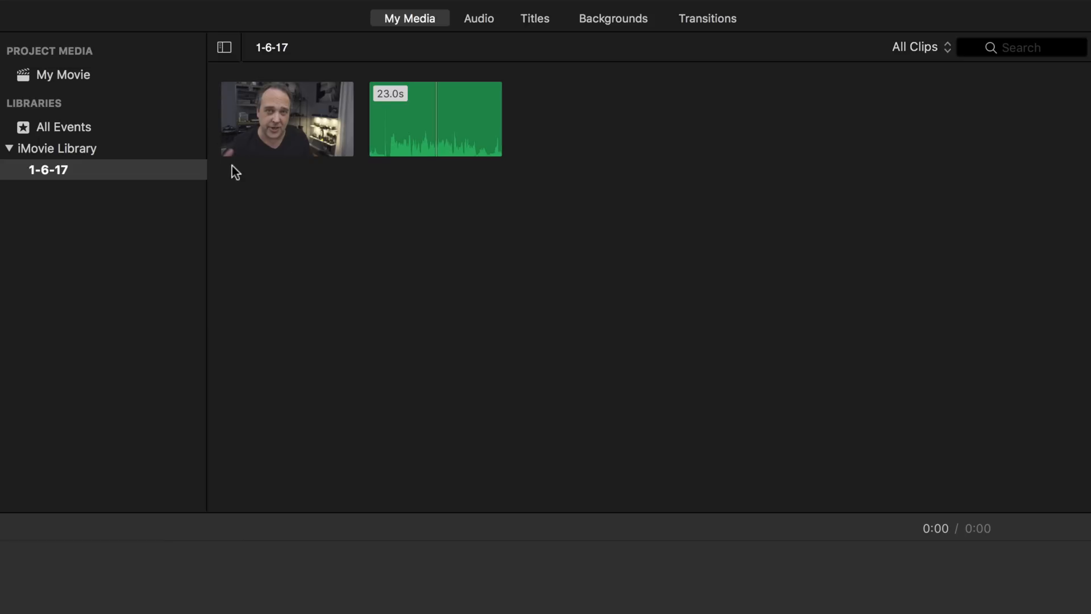
Step: Add the 22-second camera video clip to the My Movie timeline
click(286, 118)
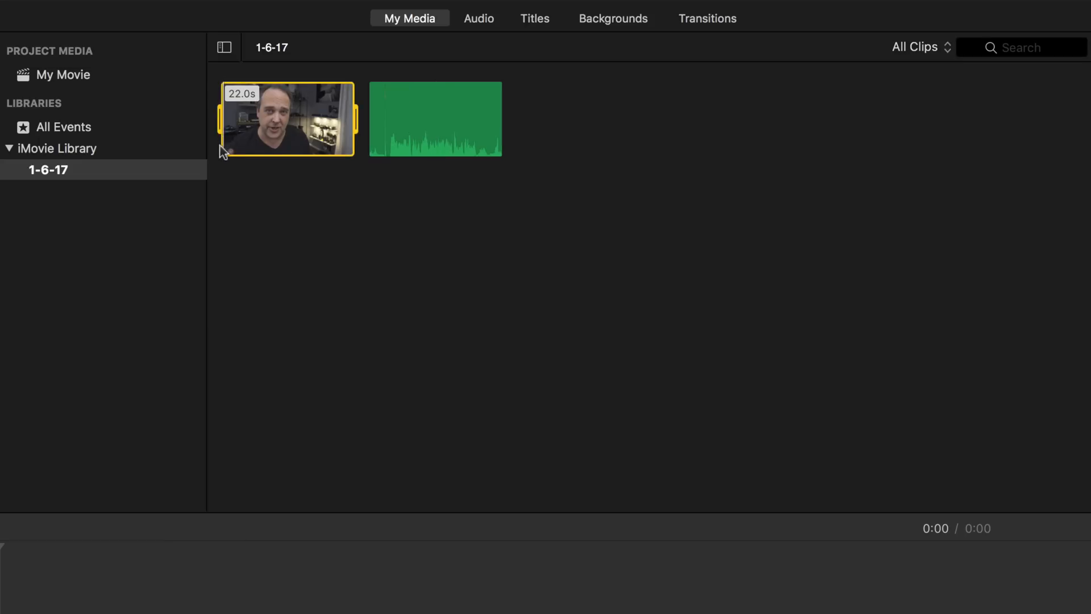
double_click(287, 118)
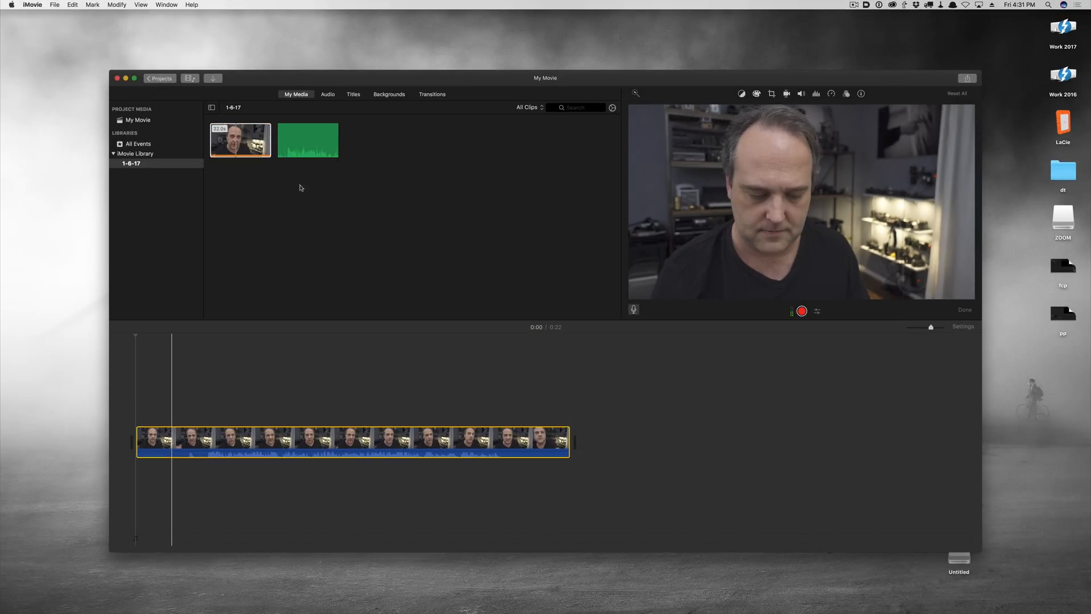
Step: Place the ZOOM audio clip under the video and slide it until the waveform peaks match
click(308, 140)
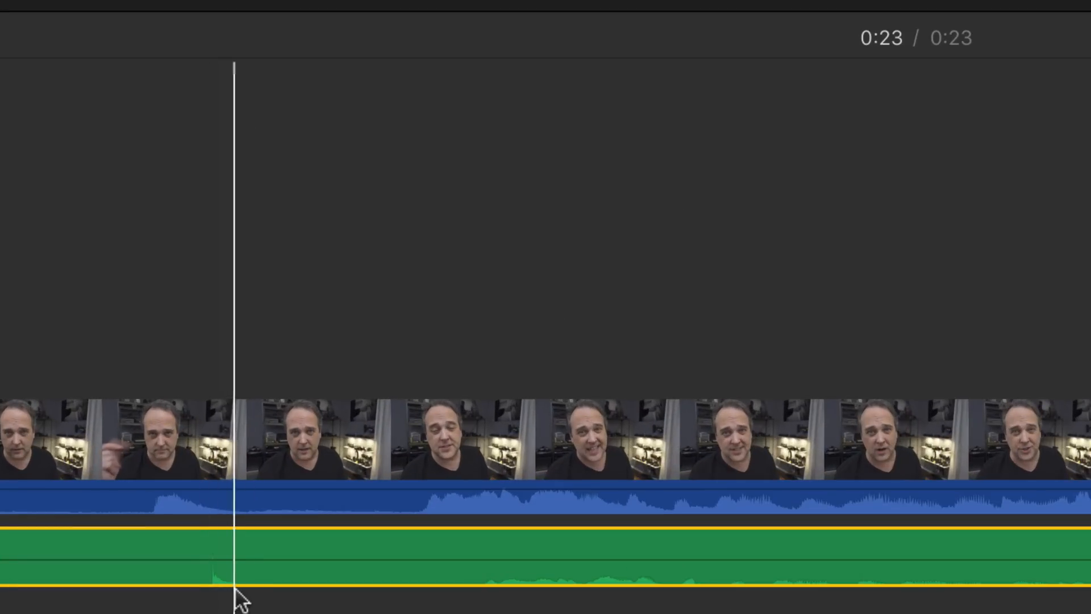
click(132, 557)
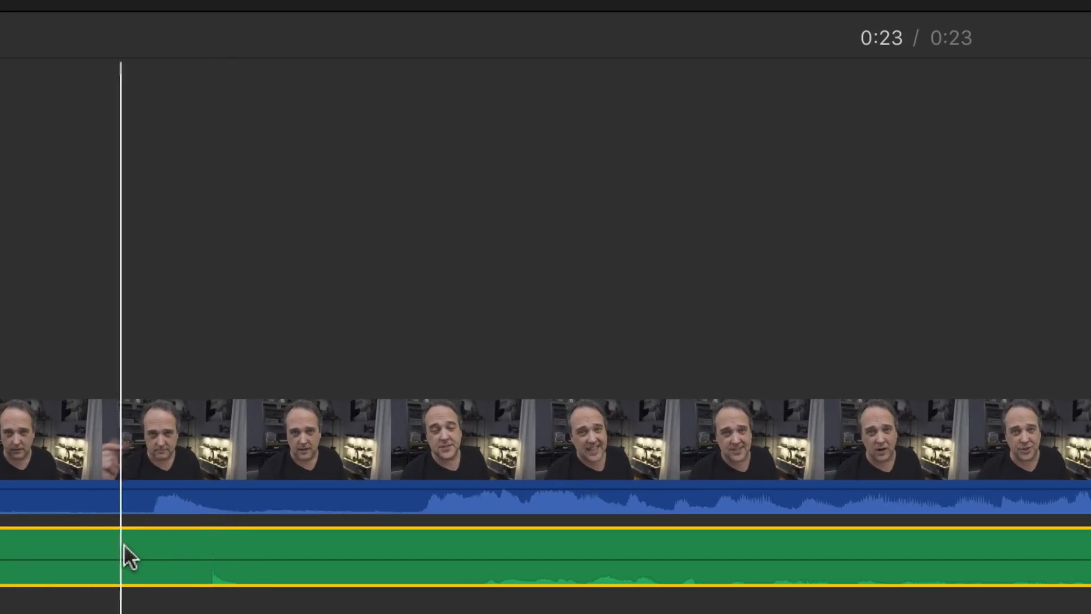
mouse_move(247, 581)
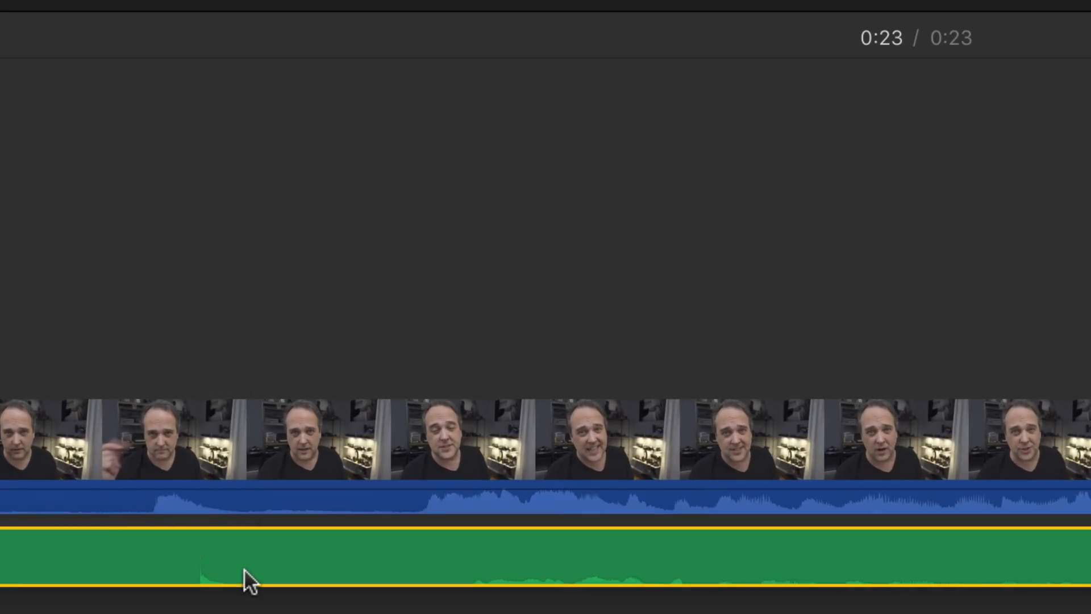
click(230, 578)
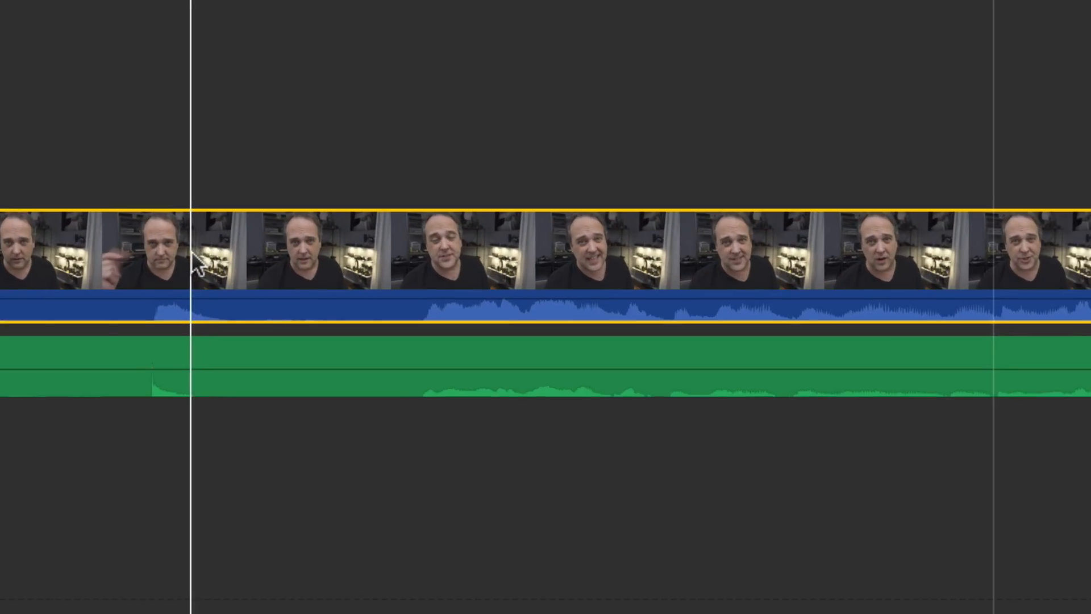
Step: Detach the camera's built-in audio from the video clip in the timeline
right_click(313, 264)
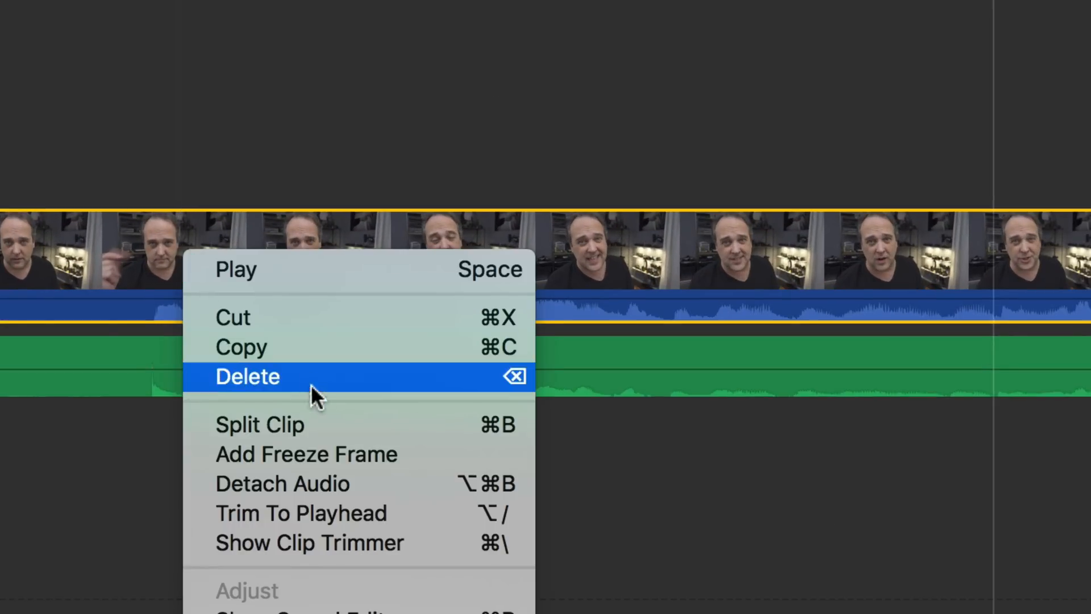
mouse_move(341, 490)
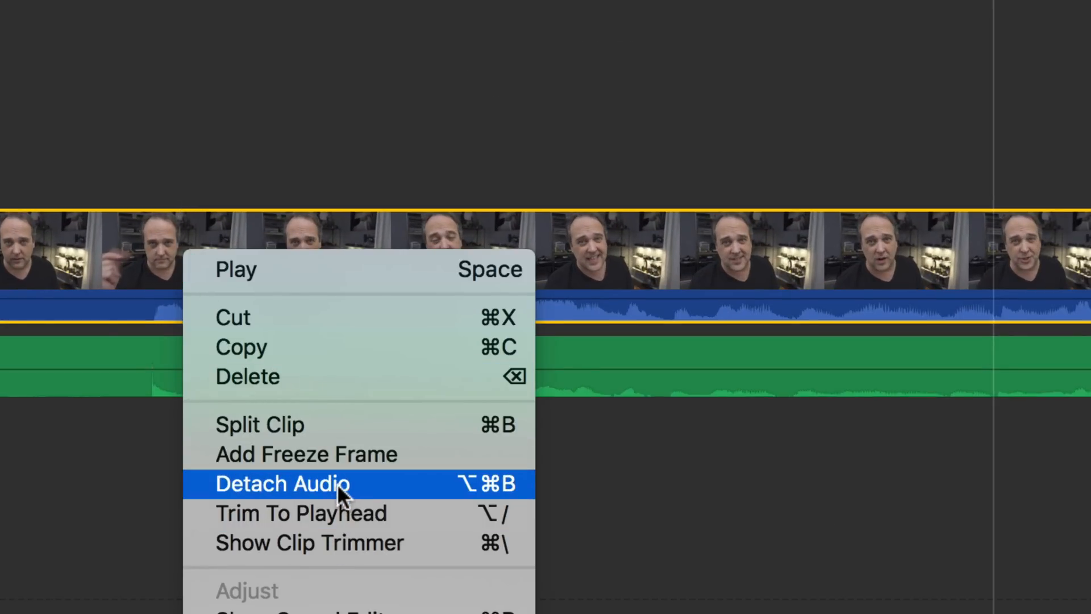
click(282, 484)
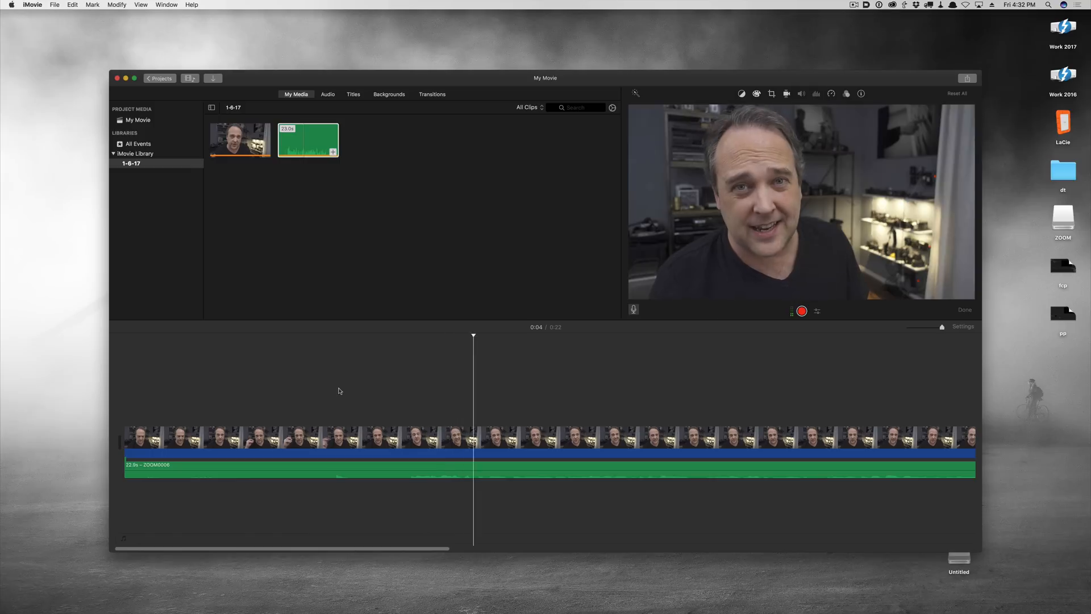
Step: Play the movie to check sync, then return the playhead near the start
click(629, 437)
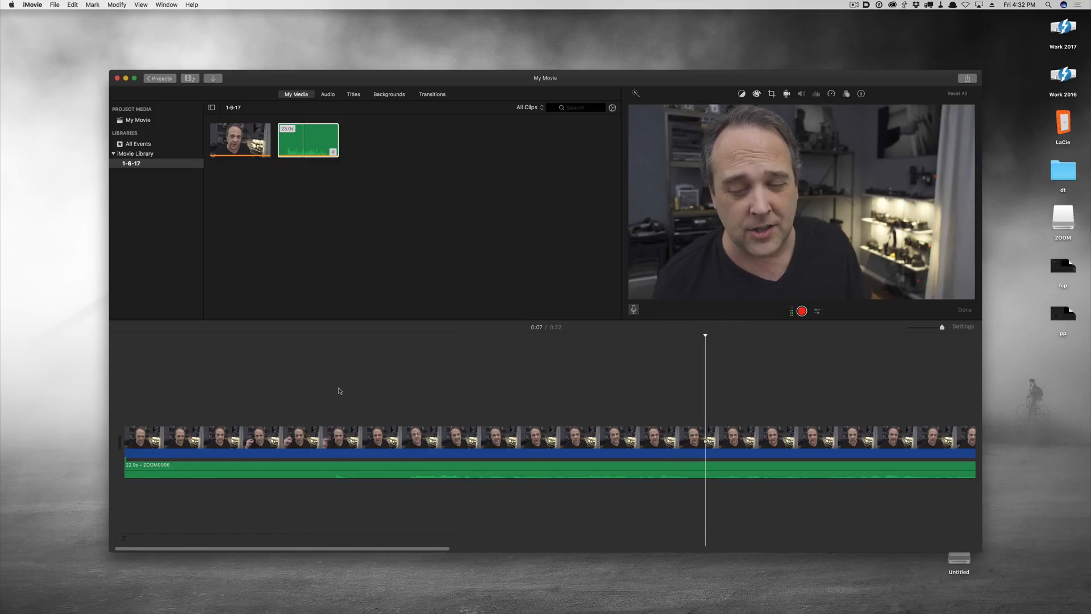
click(483, 352)
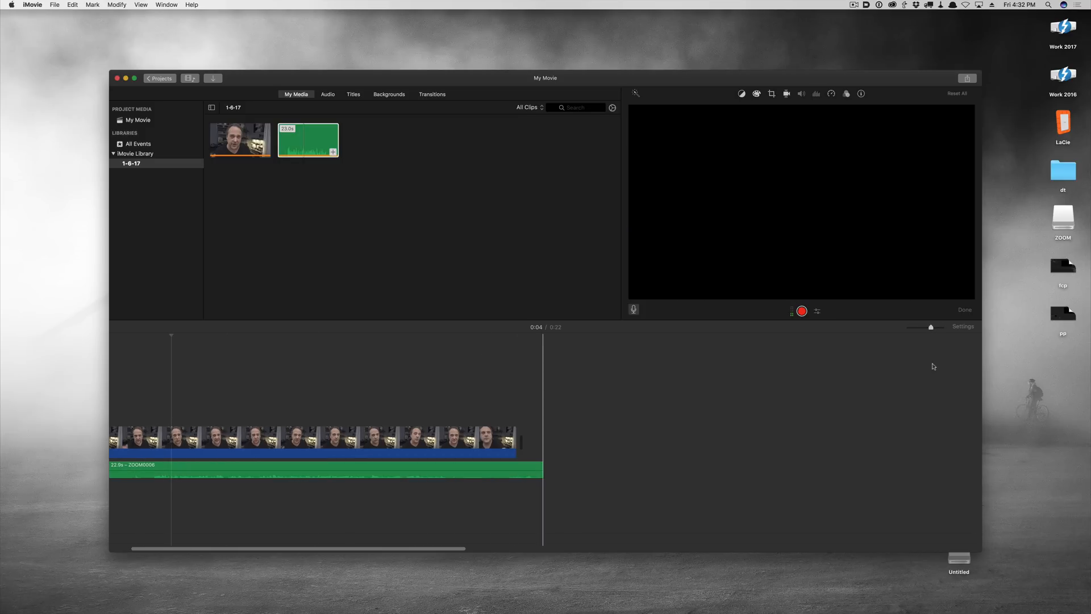
click(197, 446)
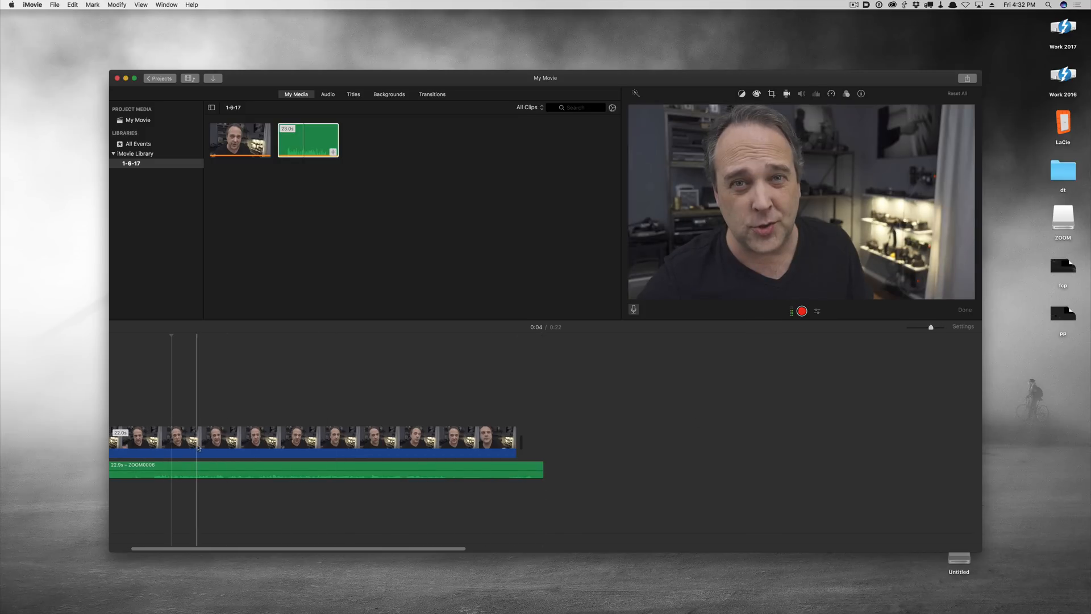
mouse_move(202, 449)
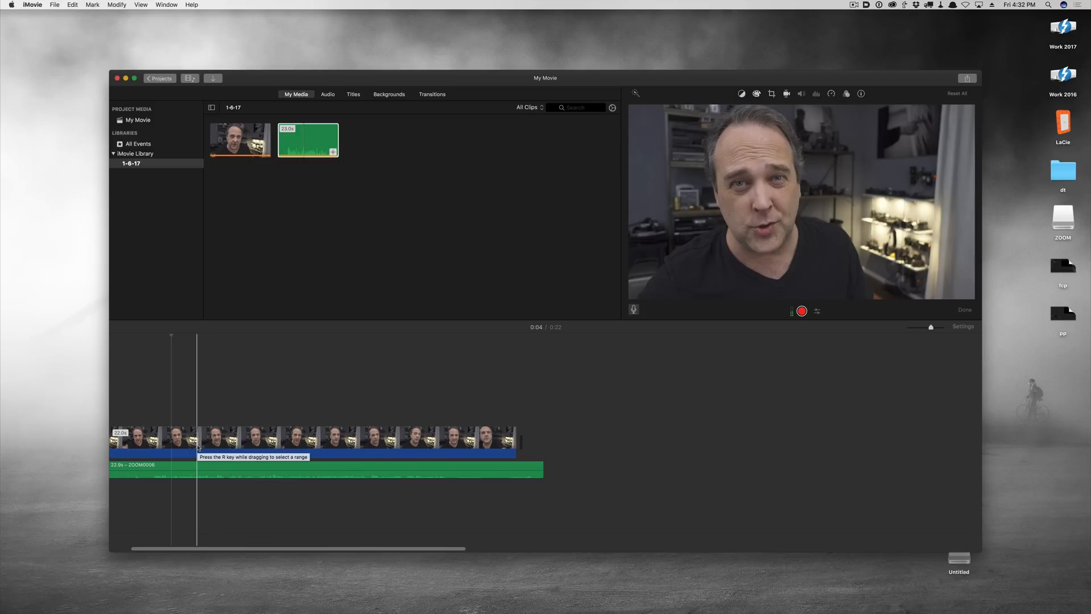